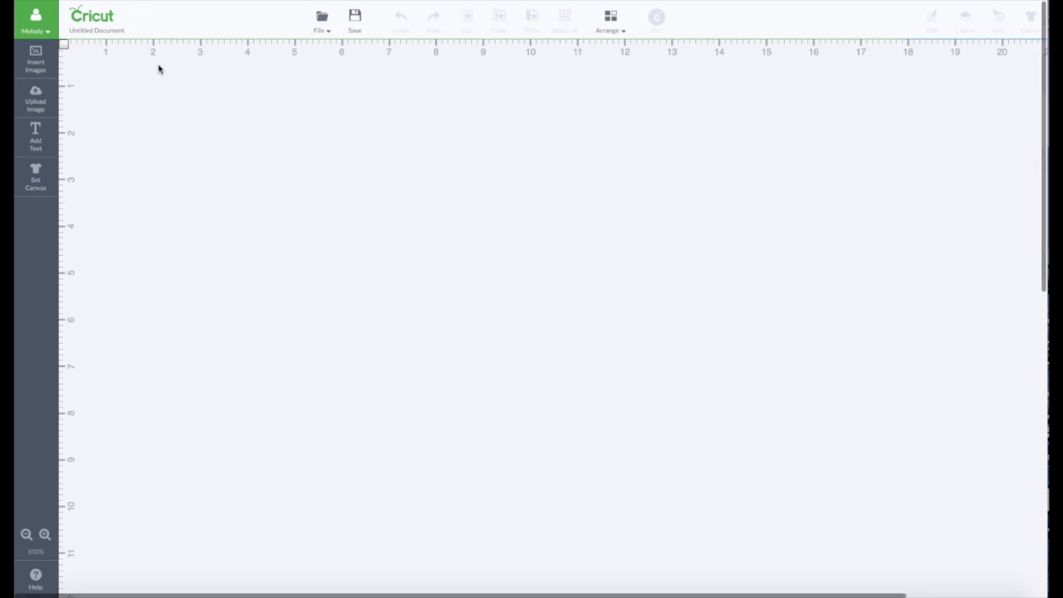
Bring up the Upload Image options from the left toolbar
left_click(34, 99)
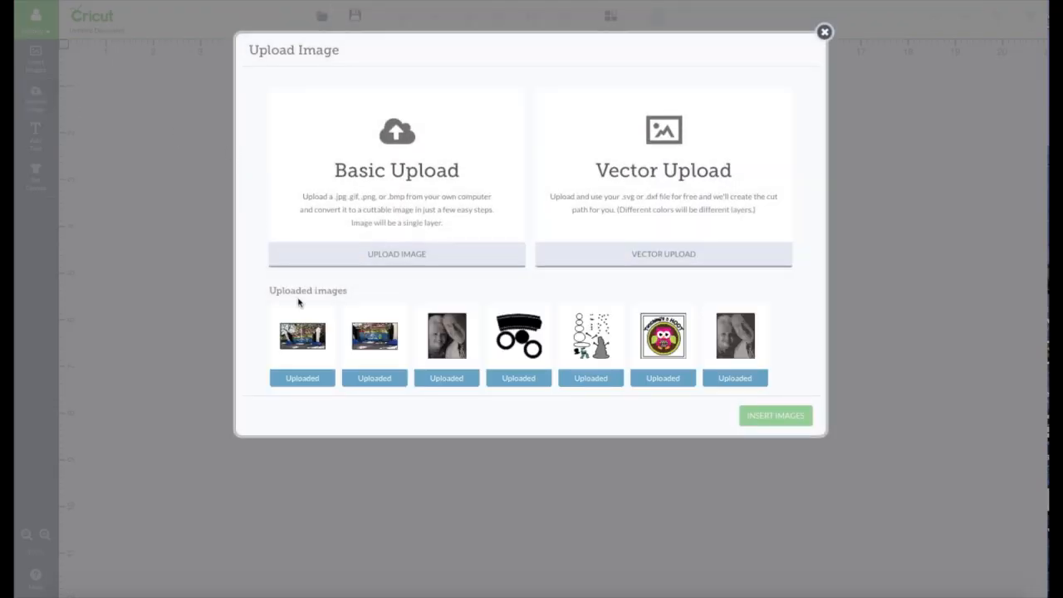
mouse_move(329, 289)
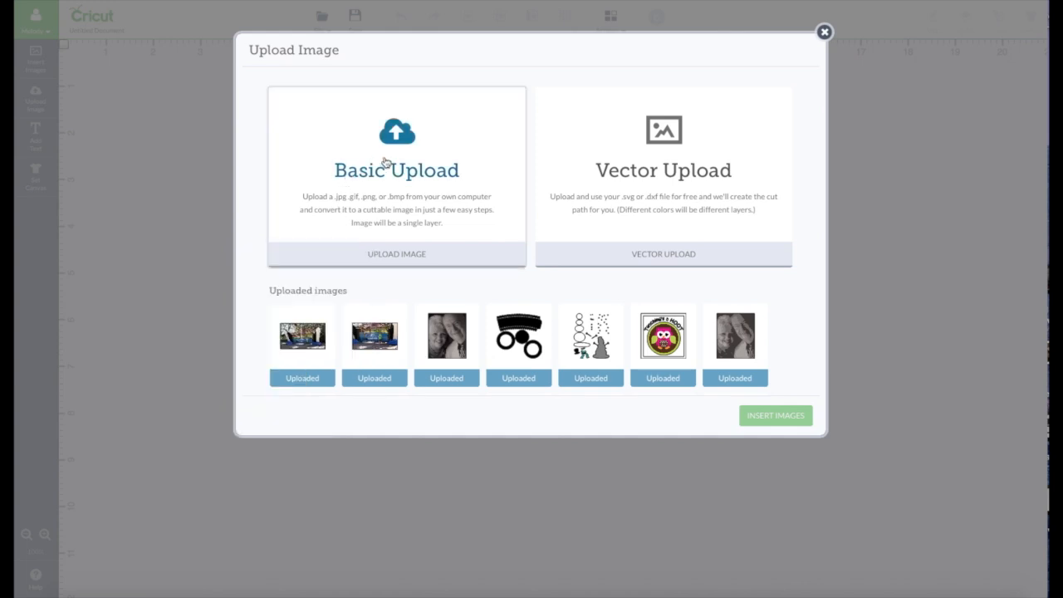
mouse_move(388, 259)
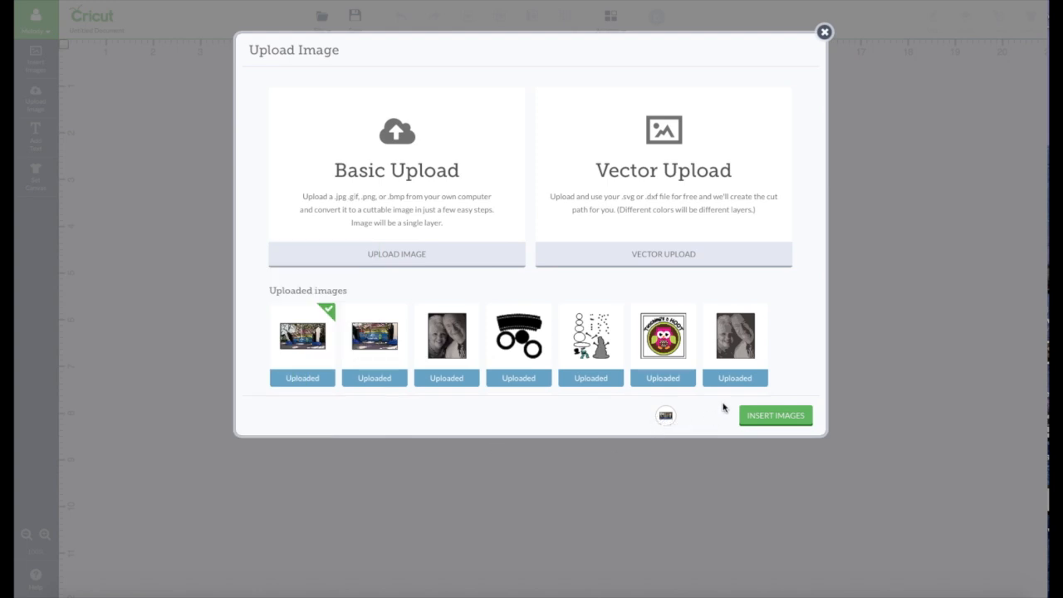
mouse_move(657, 432)
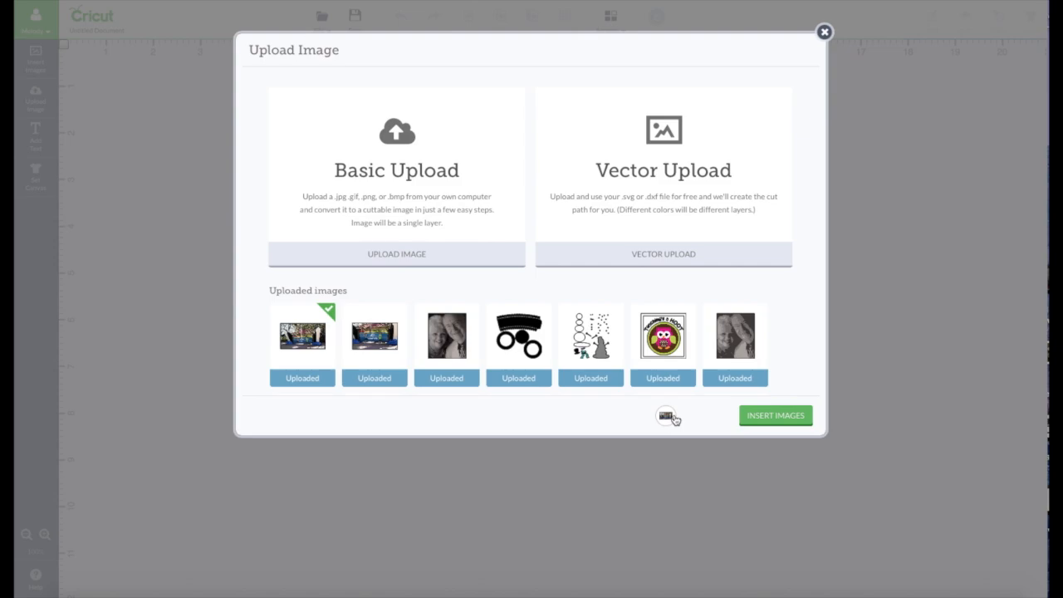
Insert the uploaded SeaWorld photo of the children and nudge it into place on the canvas
left_click(774, 416)
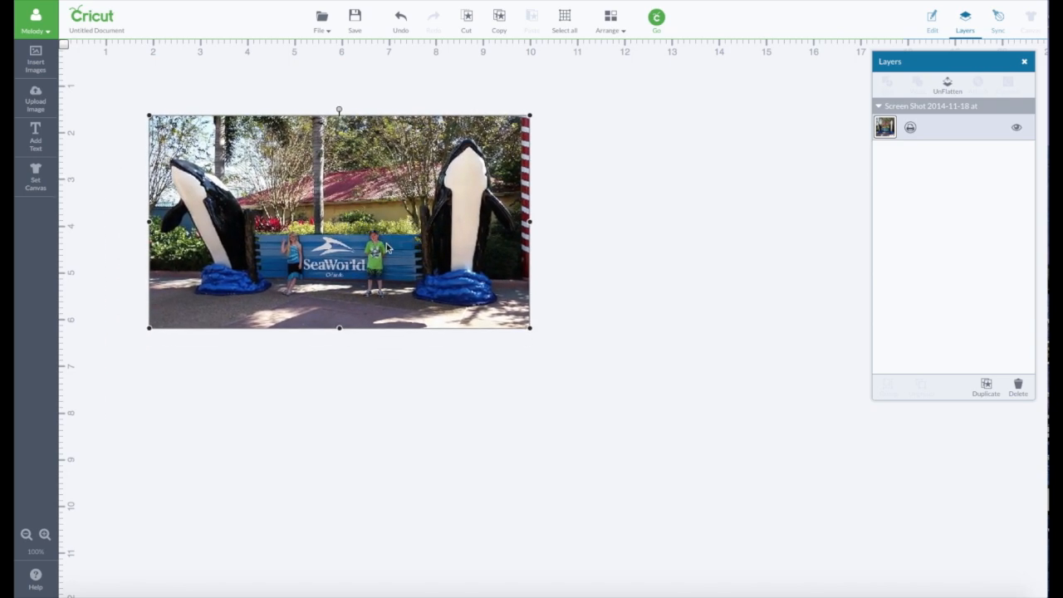
left_click_drag(530, 326, 602, 368)
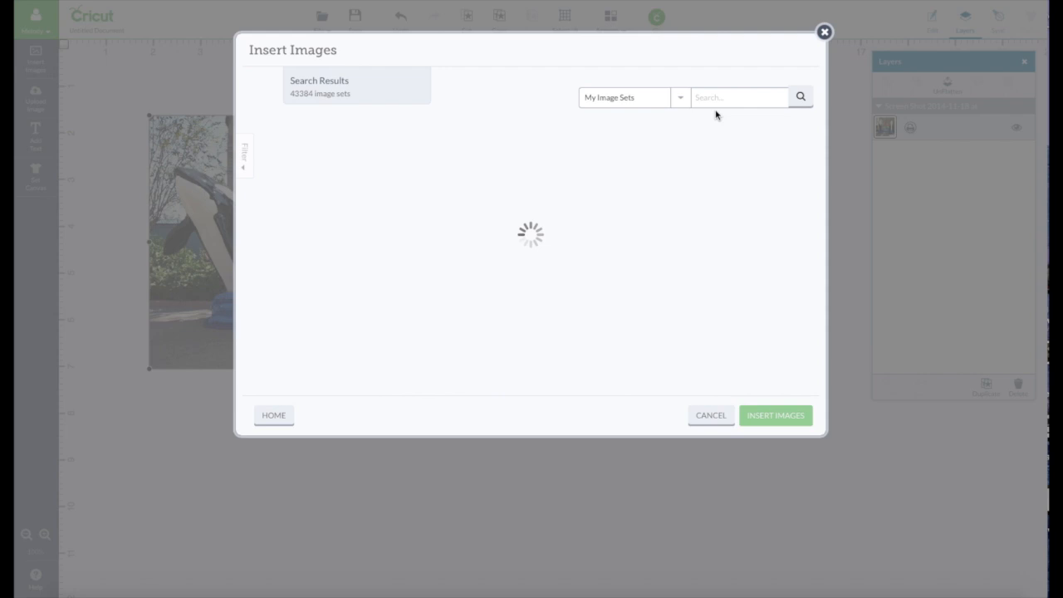
Search 'craft', pick Note Card from Cricut Craft Room Basics and insert it over the photo
type("craft")
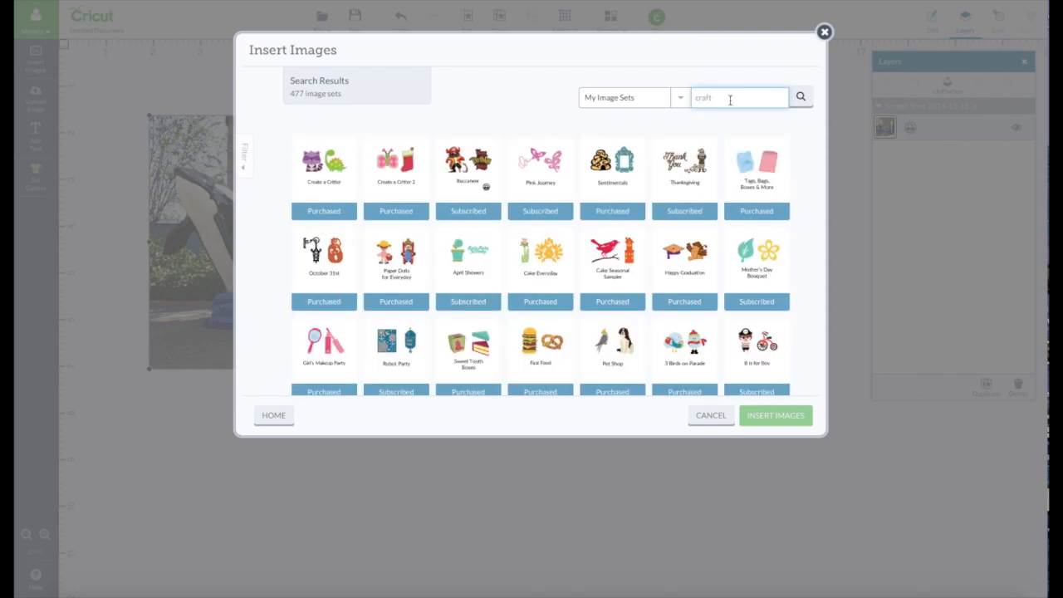
left_click(801, 96)
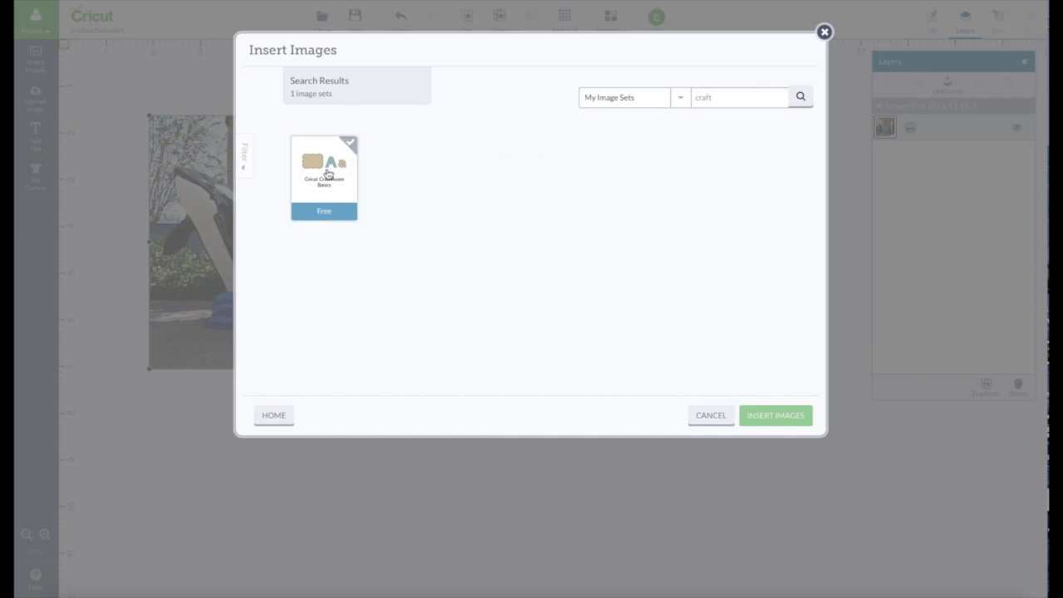
left_click(324, 166)
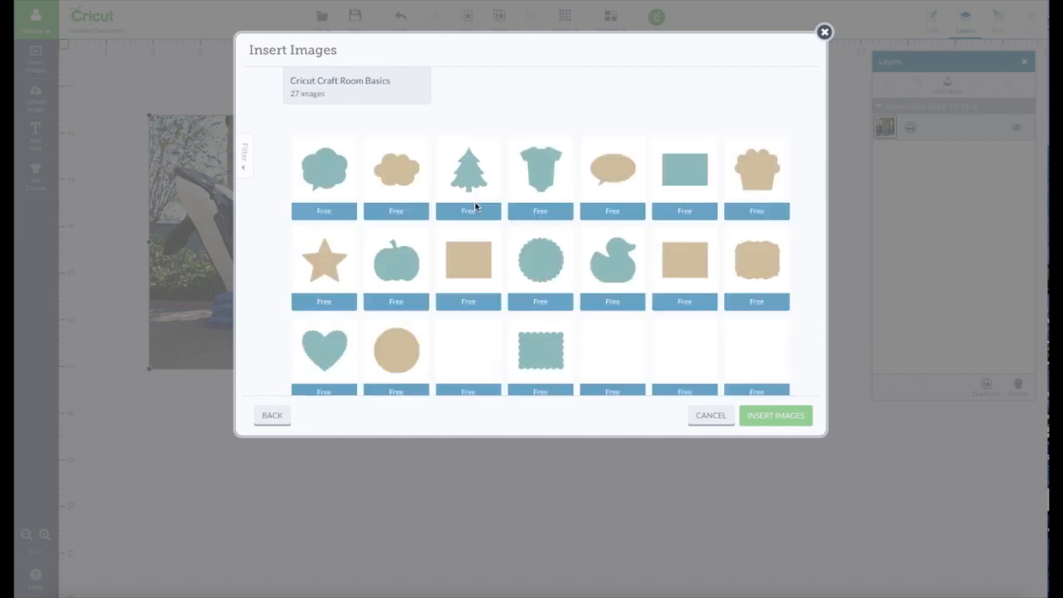
left_click(469, 261)
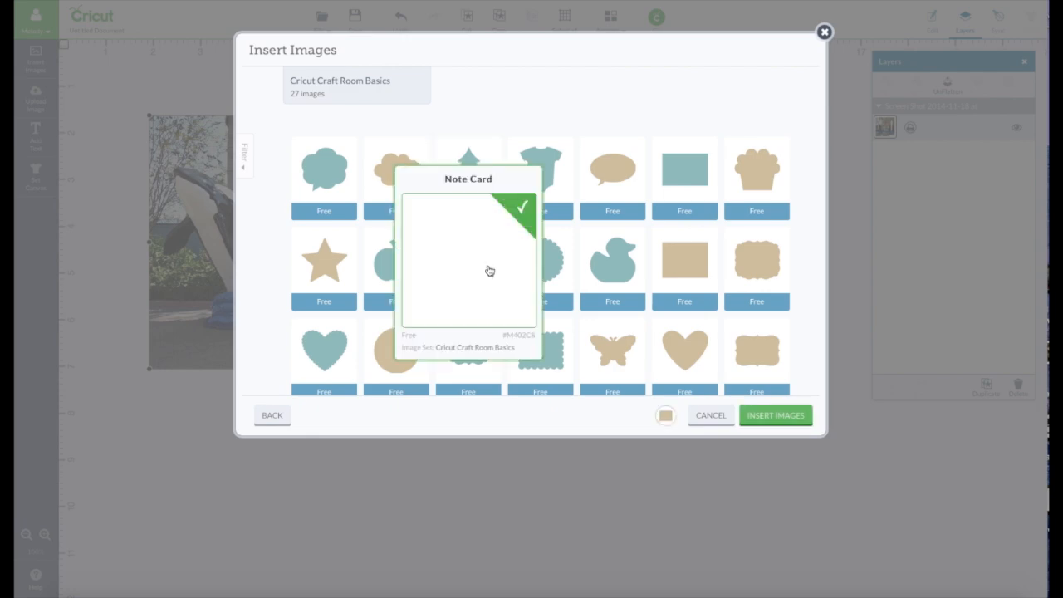
left_click(774, 415)
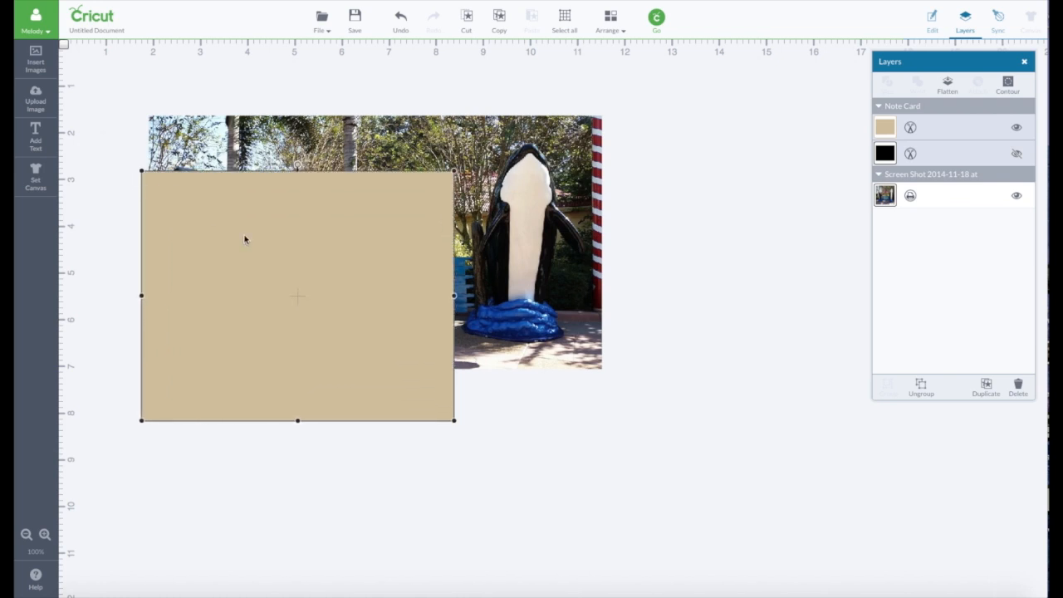
Drag the note card over the photo and stretch it wider than the picture
left_click_drag(298, 296, 382, 255)
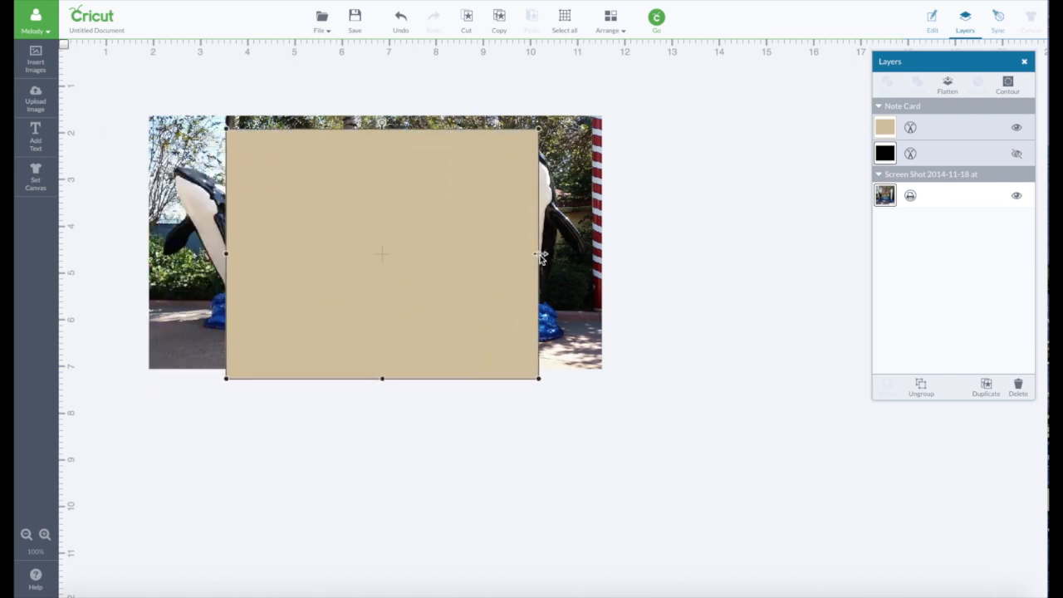
left_click_drag(539, 256, 741, 262)
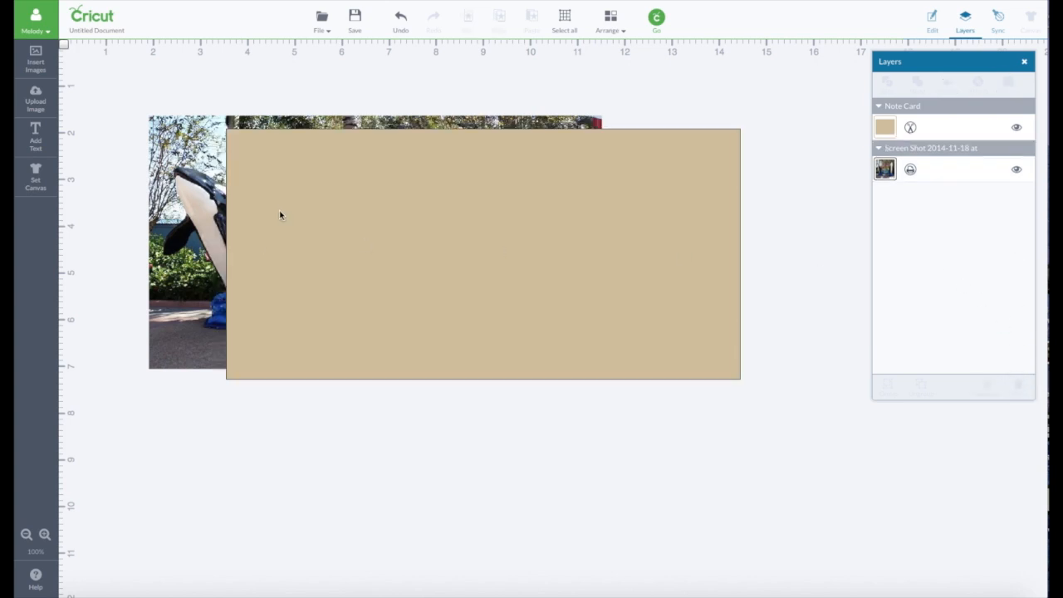
left_click(31, 60)
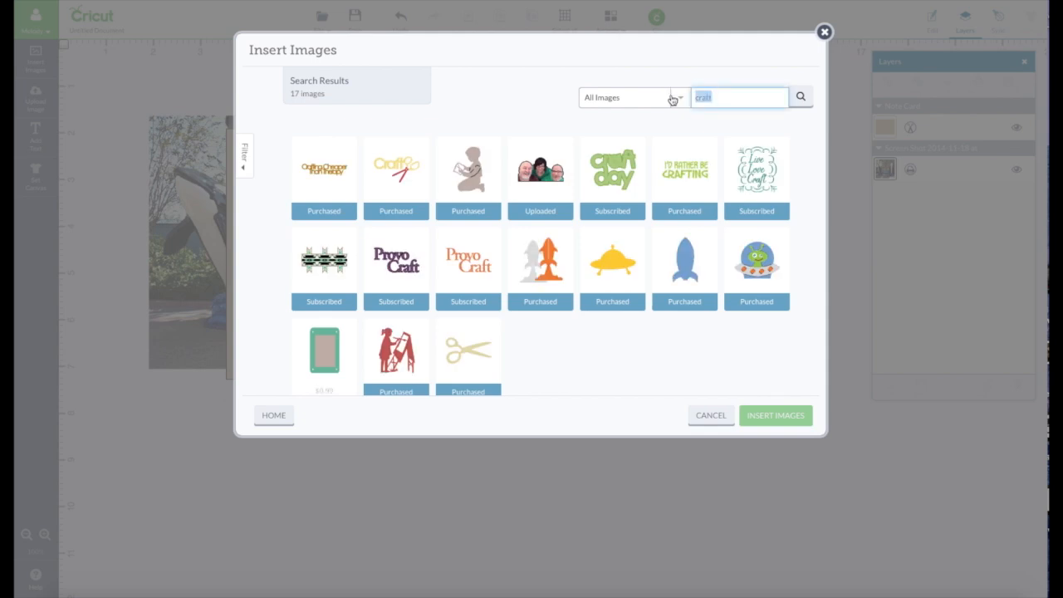
Search 'whale', select the Whale image from the results and insert it onto the card
type("whale")
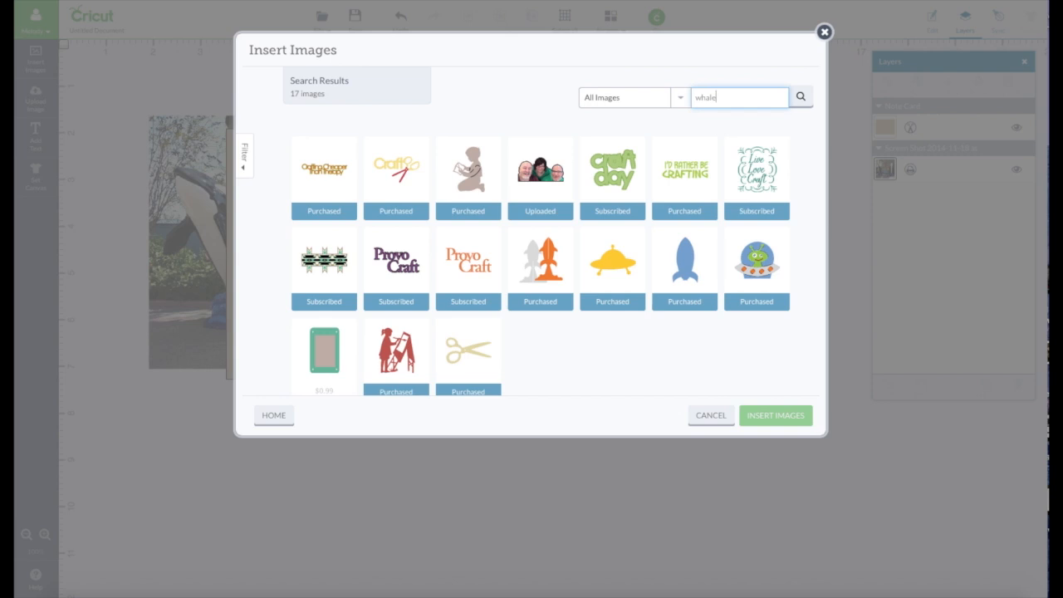
left_click(801, 96)
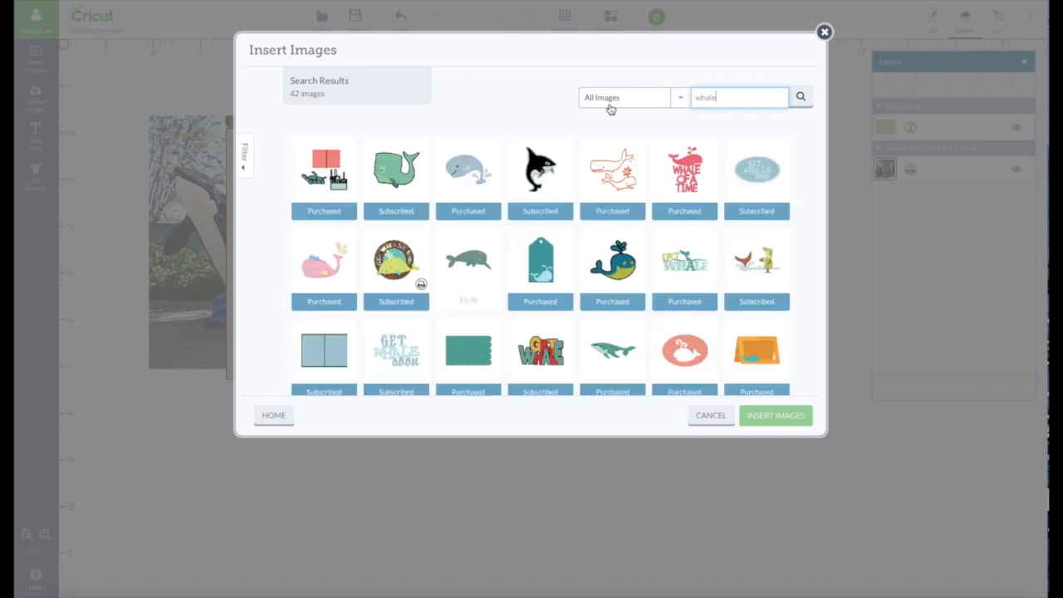
left_click(612, 262)
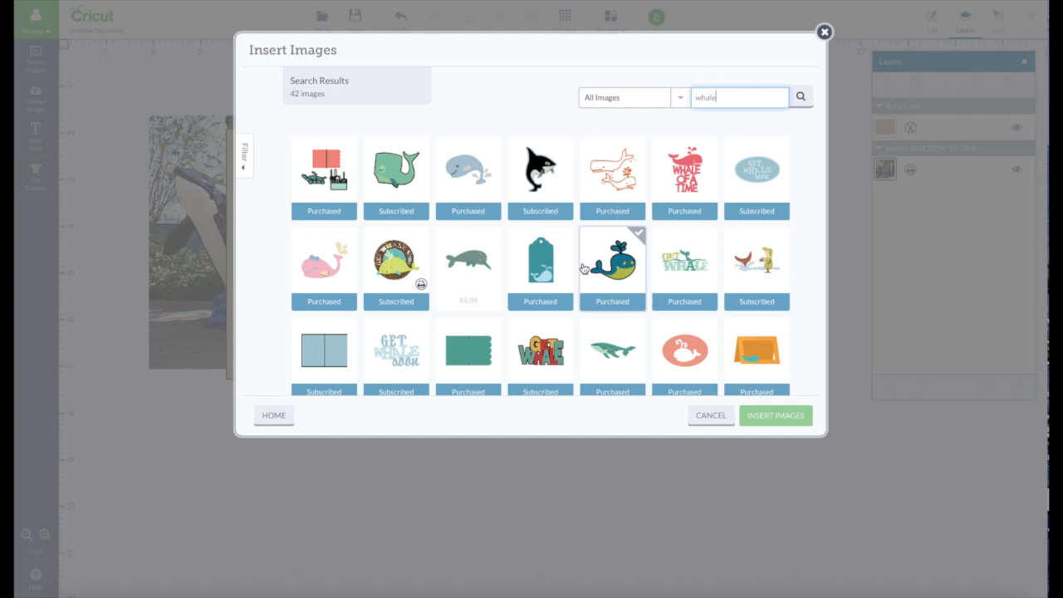
scroll("down", 3)
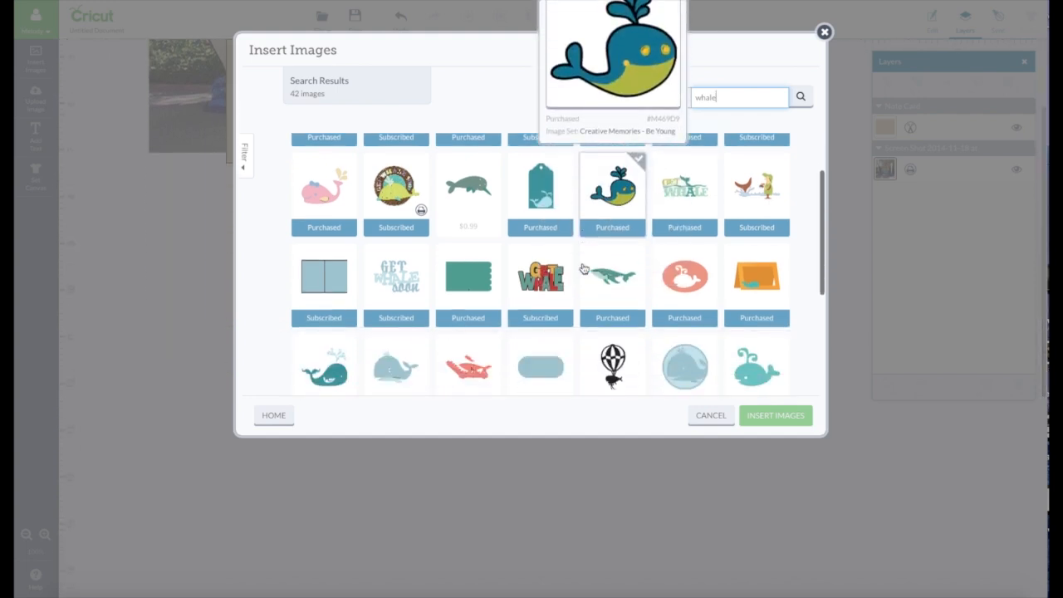
scroll("down", 3)
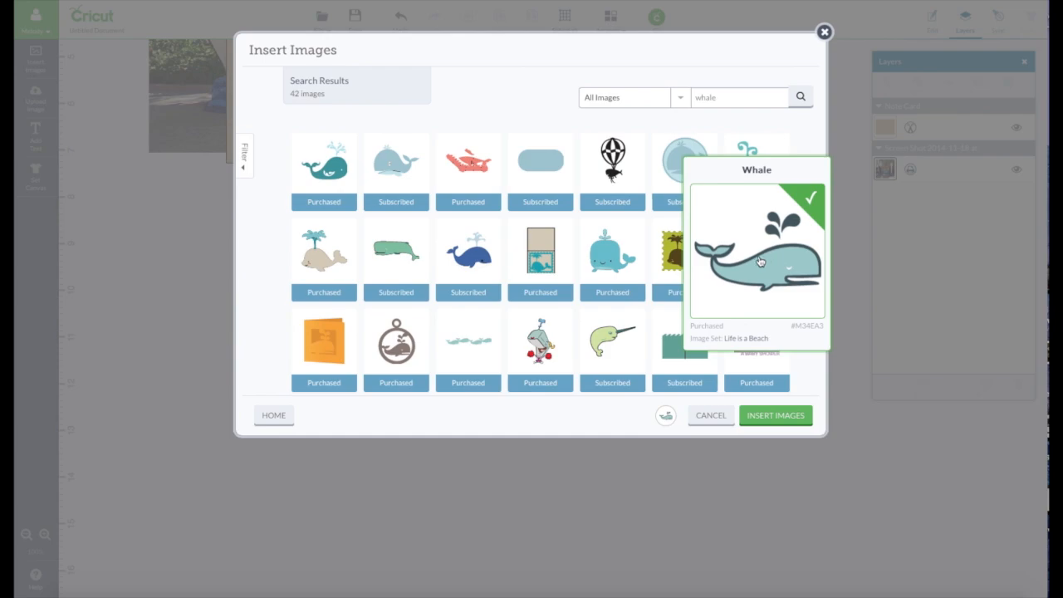
left_click(775, 416)
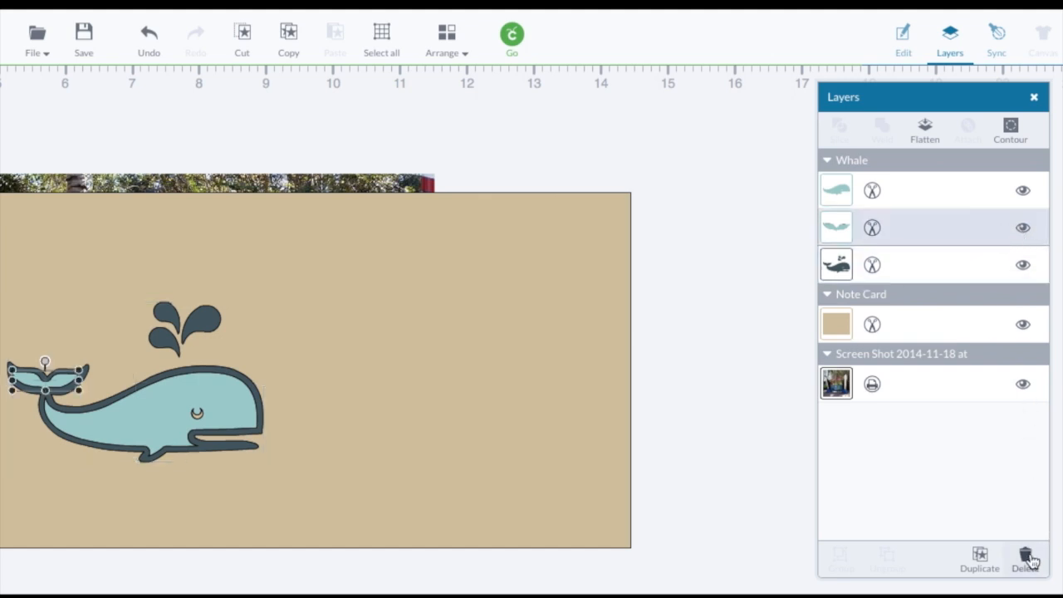
Delete the two light blue whale layers, leaving only the dark silhouette
left_click(1028, 558)
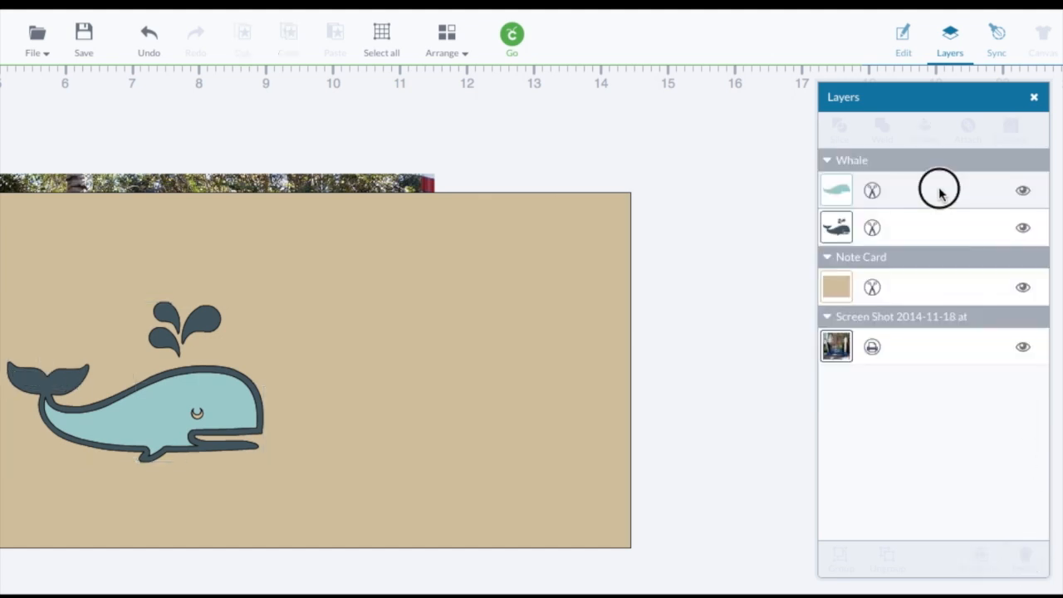
left_click(837, 190)
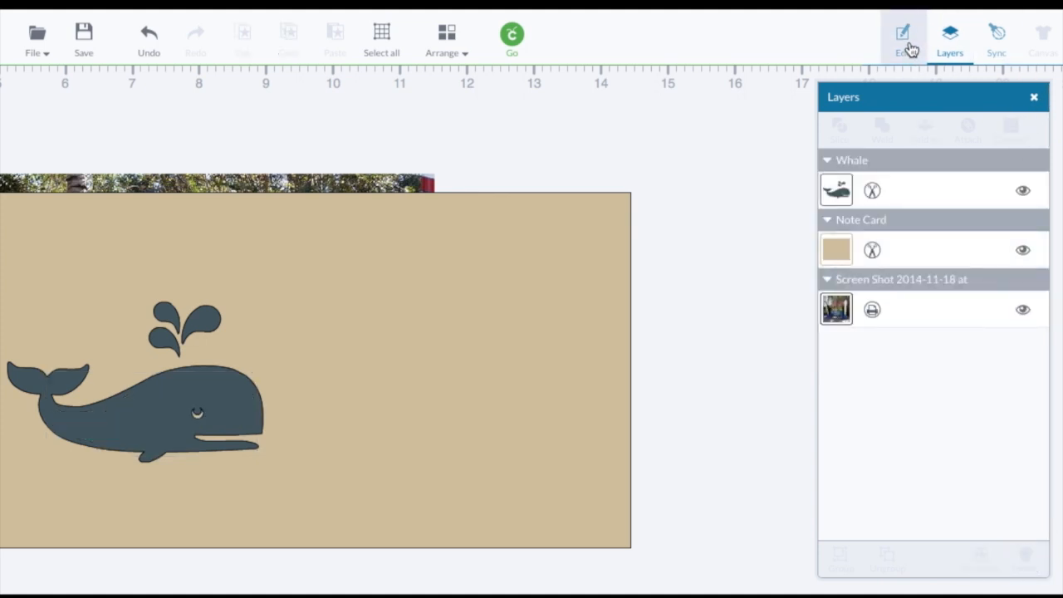
left_click(900, 33)
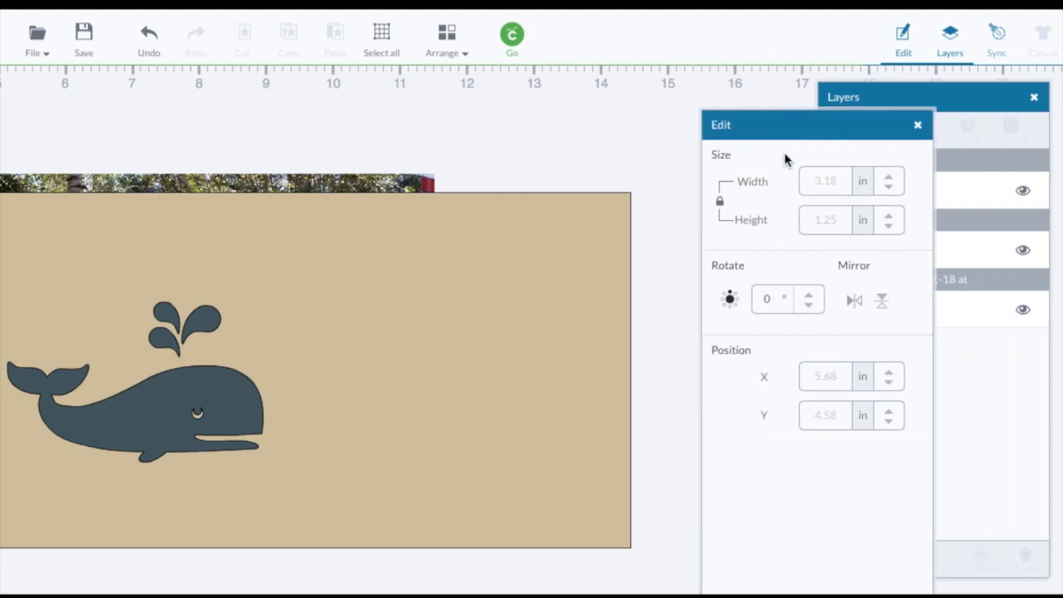
mouse_move(854, 302)
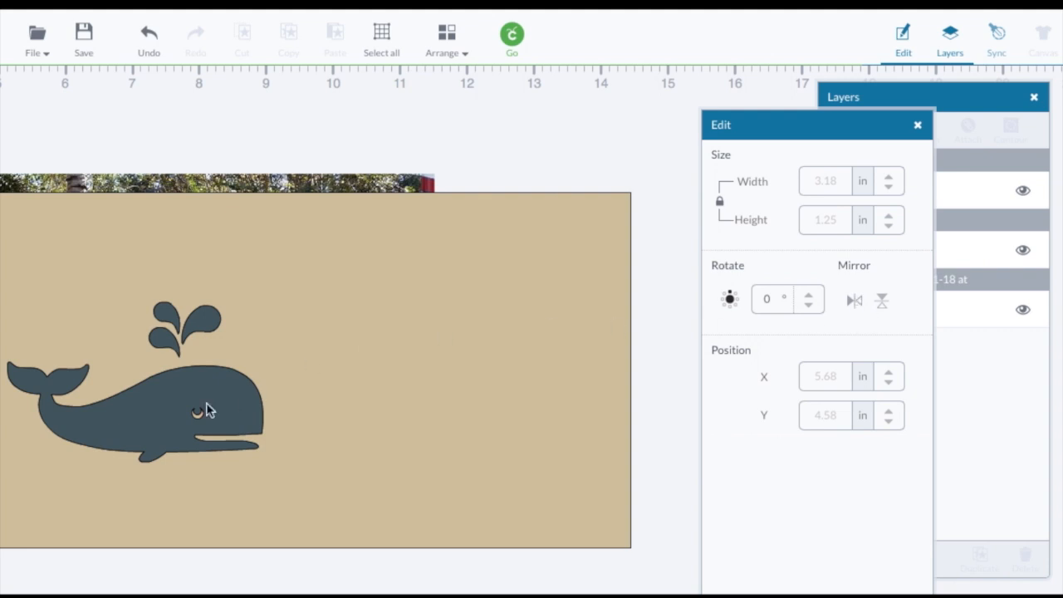
Mirror the dark whale horizontally so it faces the other way
left_click(203, 408)
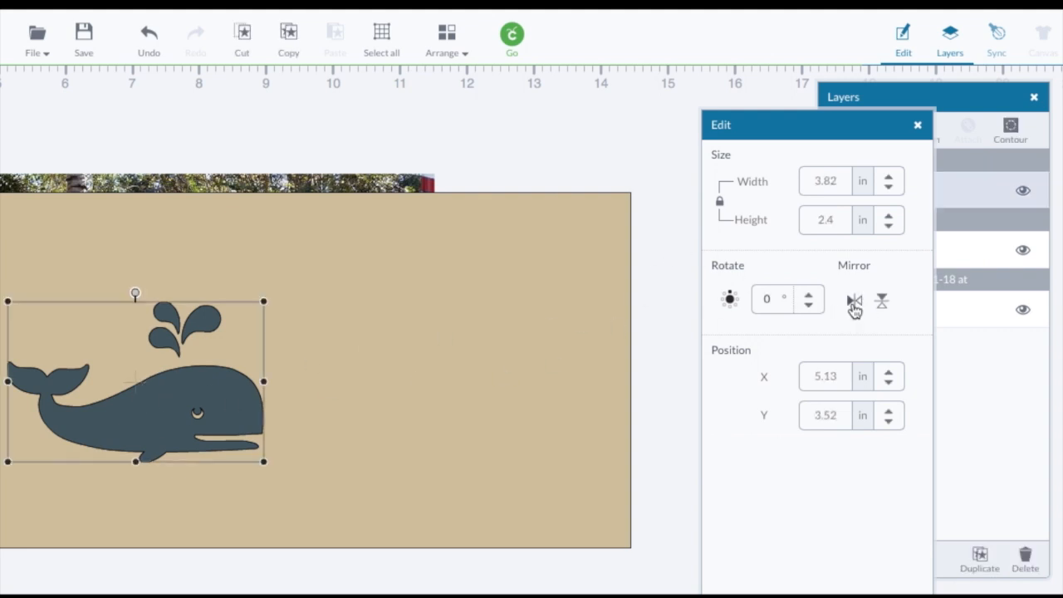
left_click(852, 301)
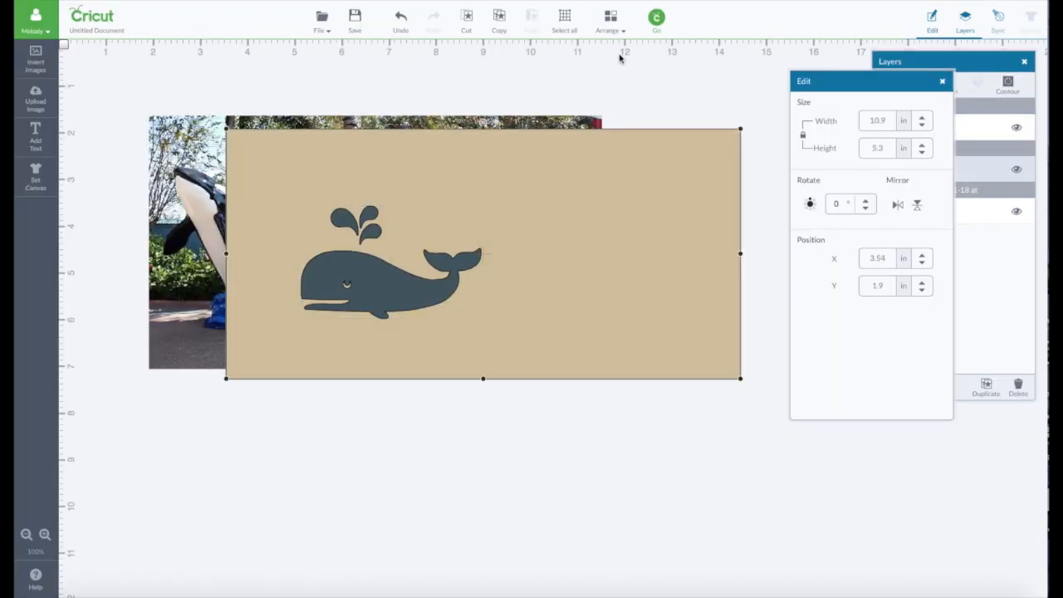
Enlarge the whale over the children and slice it out of the note card
left_click(608, 20)
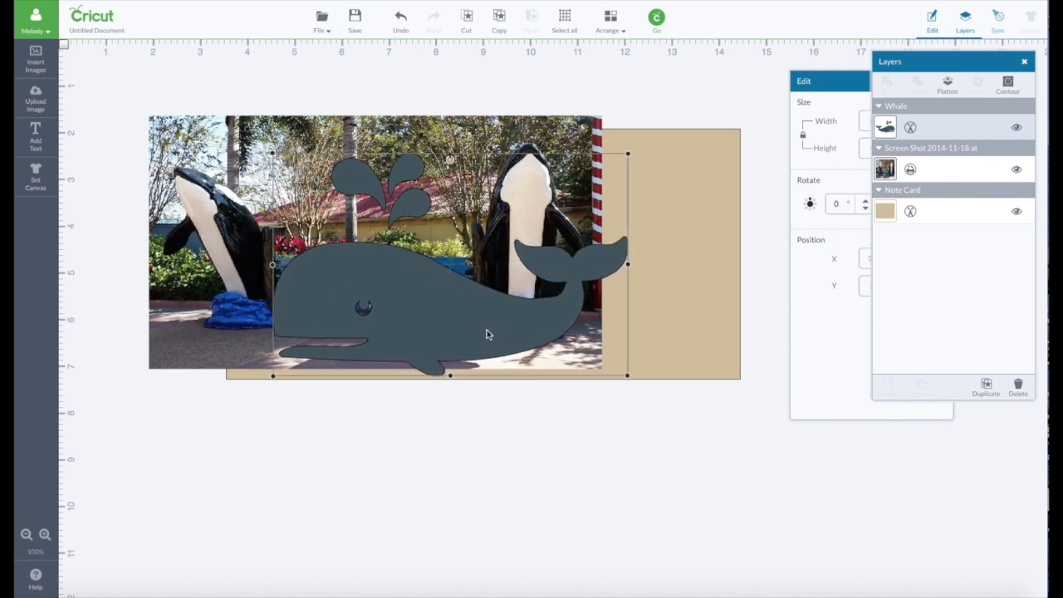
left_click_drag(489, 334, 469, 314)
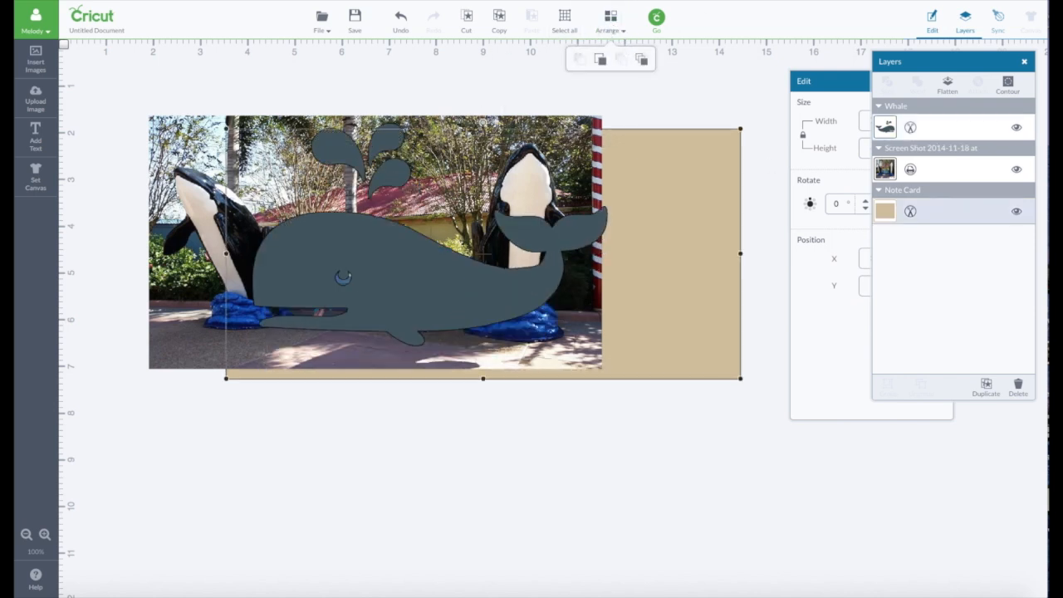
left_click(1014, 169)
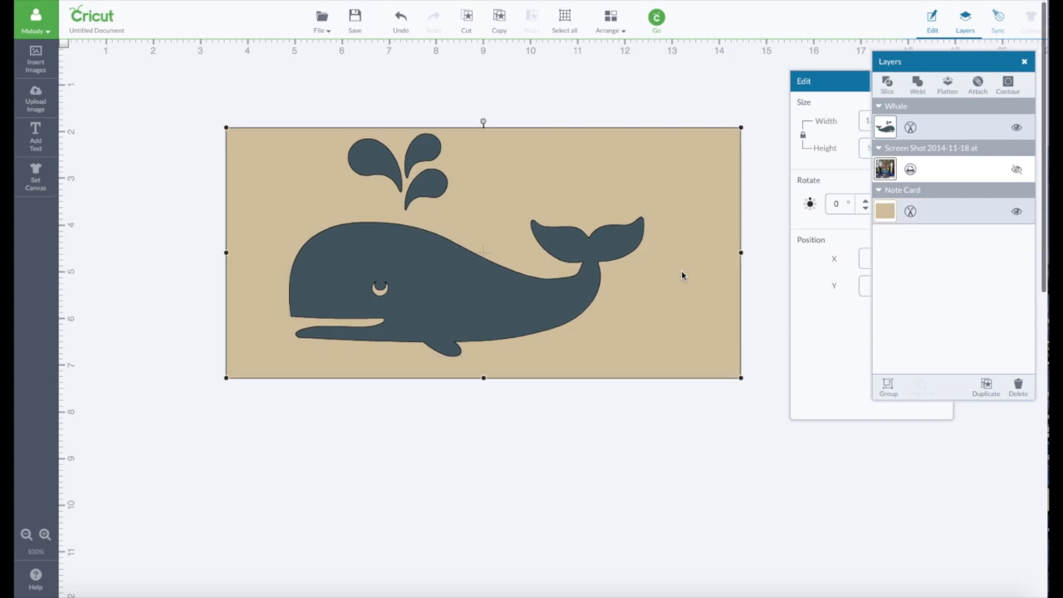
mouse_move(985, 133)
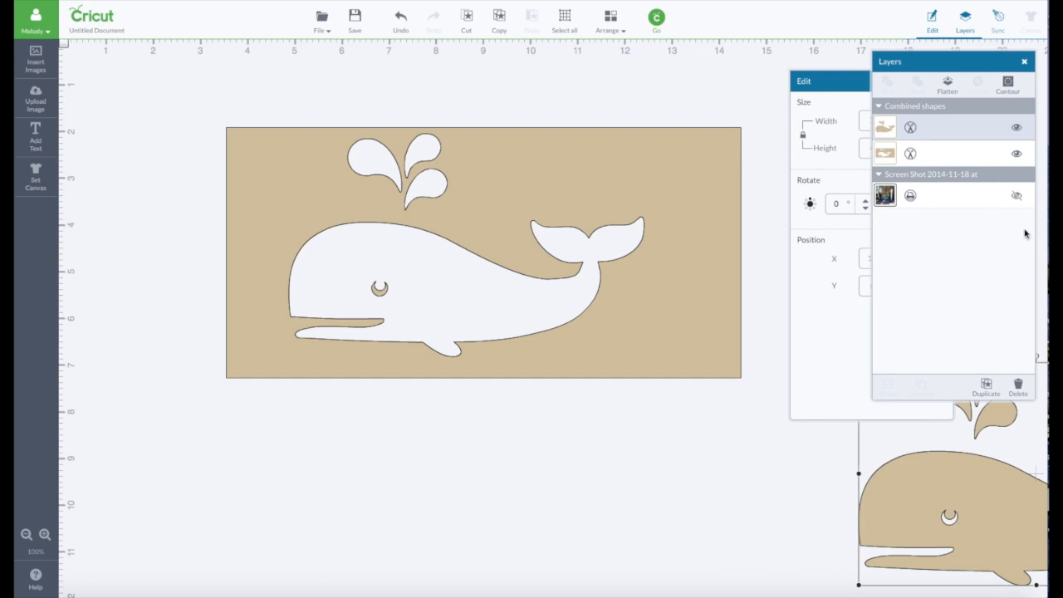
left_click(482, 253)
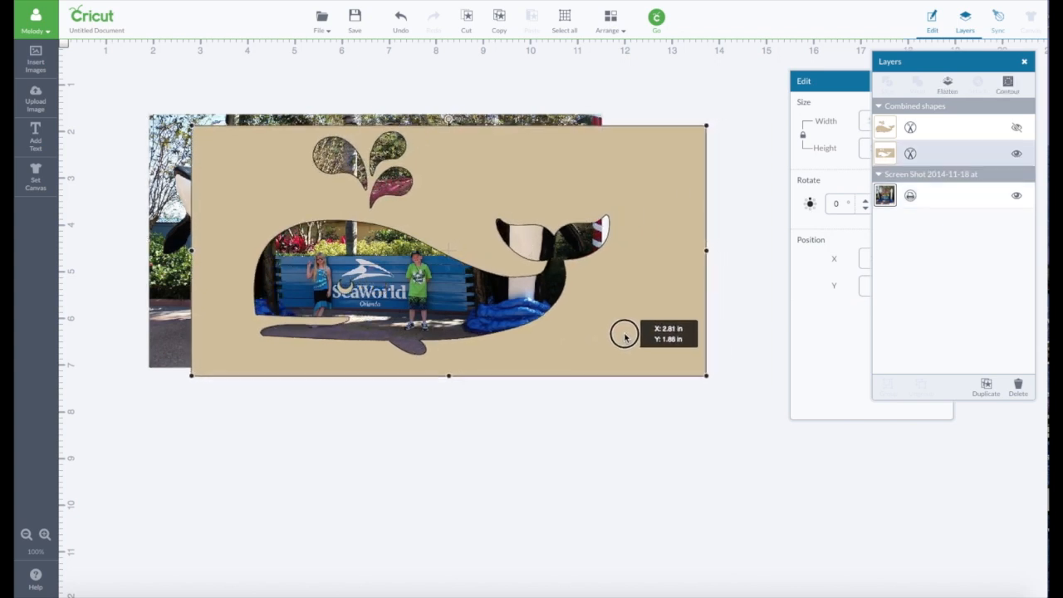
Reposition the whale-windowed card over the photo so the children show through the opening
left_click_drag(623, 333, 623, 331)
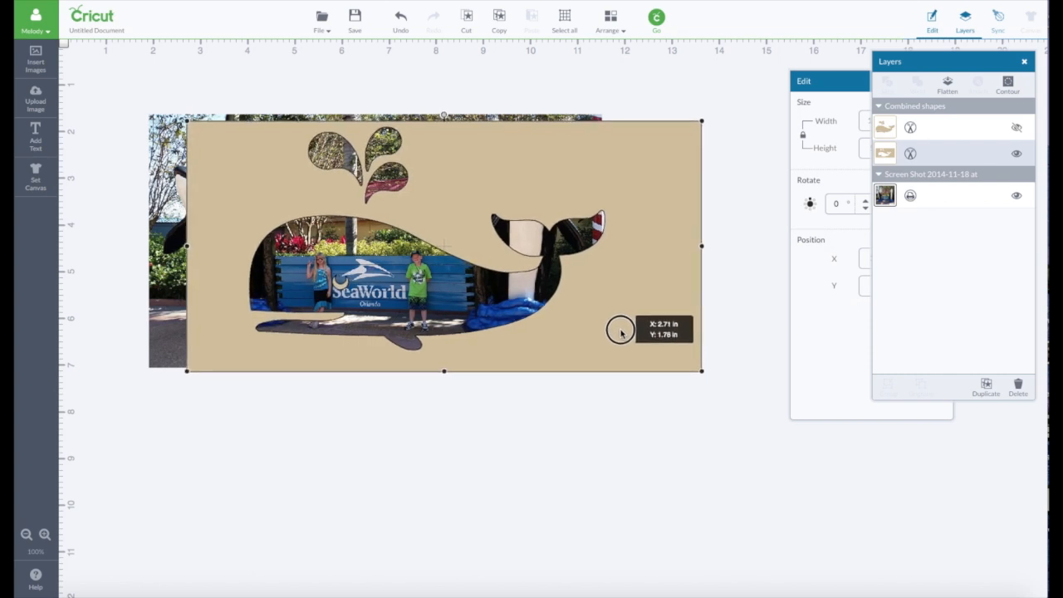
mouse_move(605, 290)
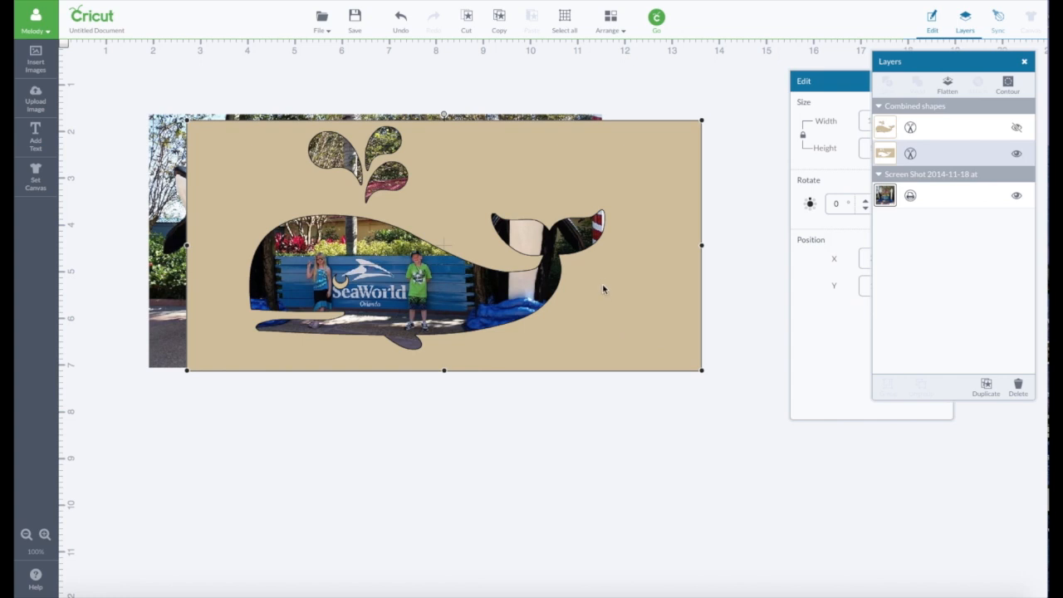
mouse_move(330, 302)
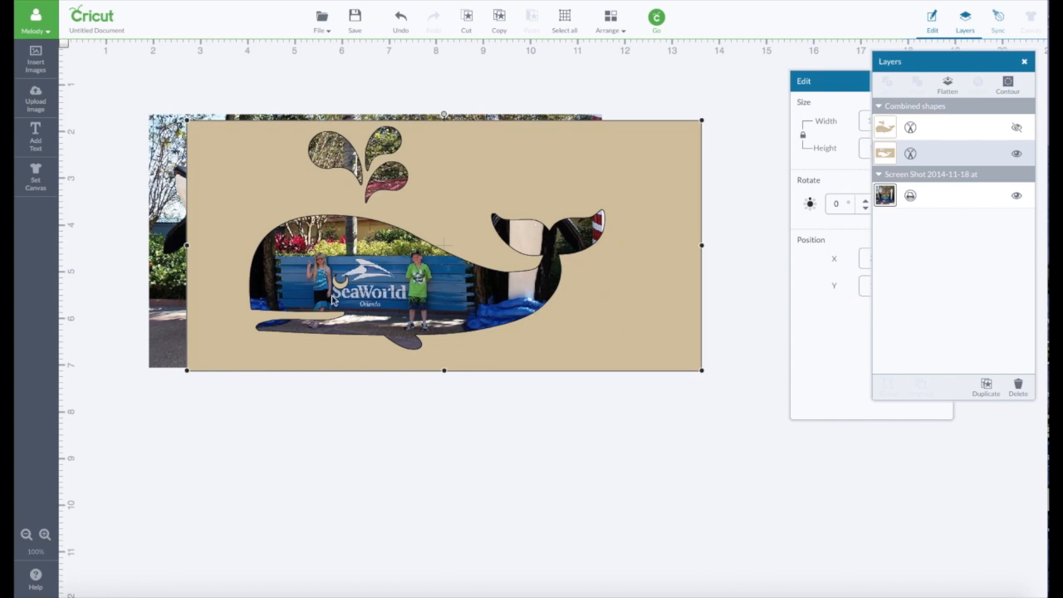
mouse_move(263, 224)
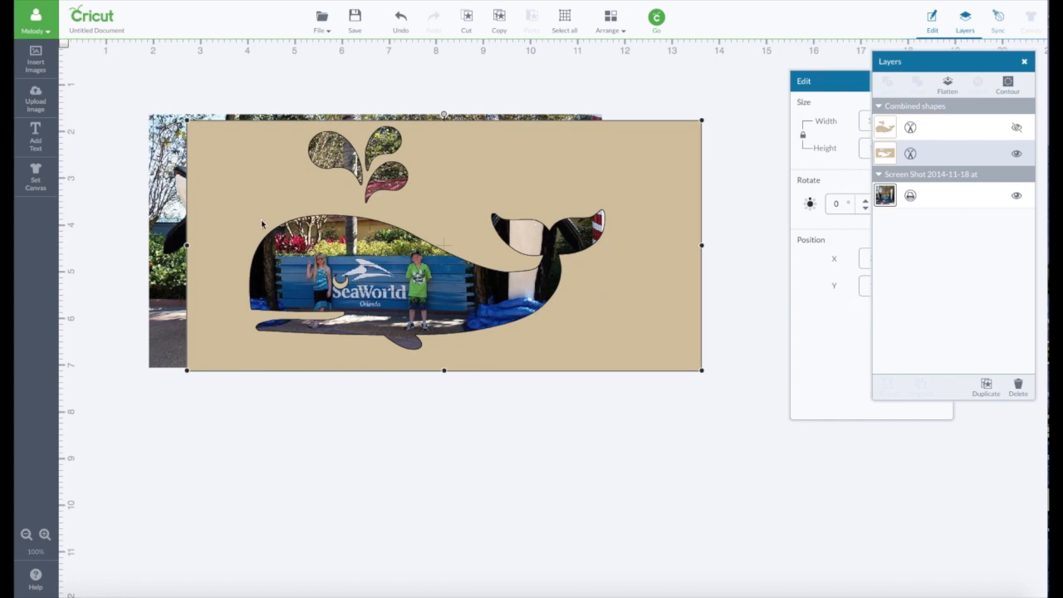
left_click_drag(263, 225, 432, 208)
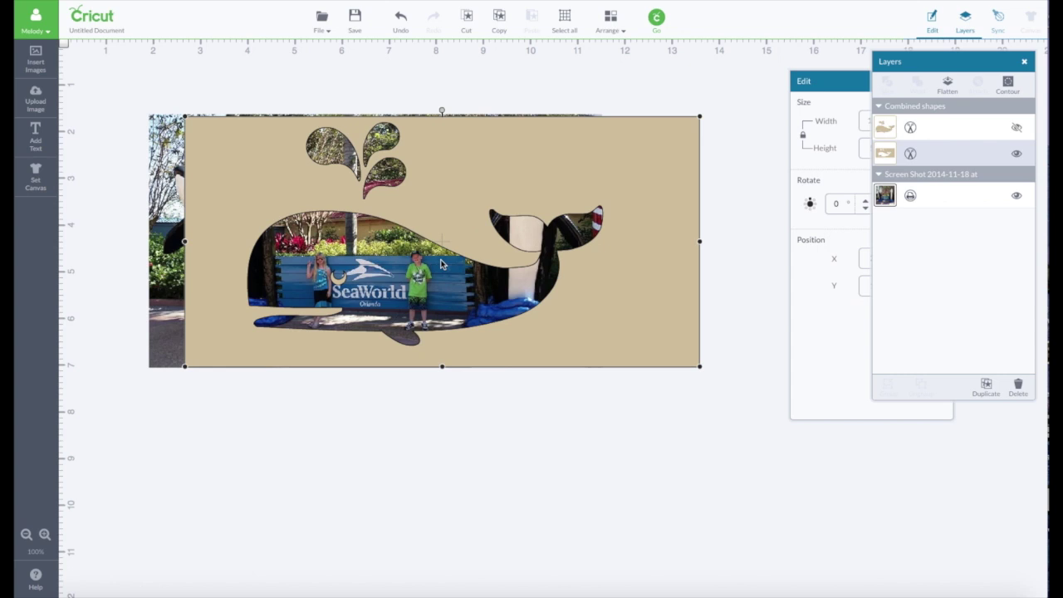
left_click_drag(442, 367, 442, 372)
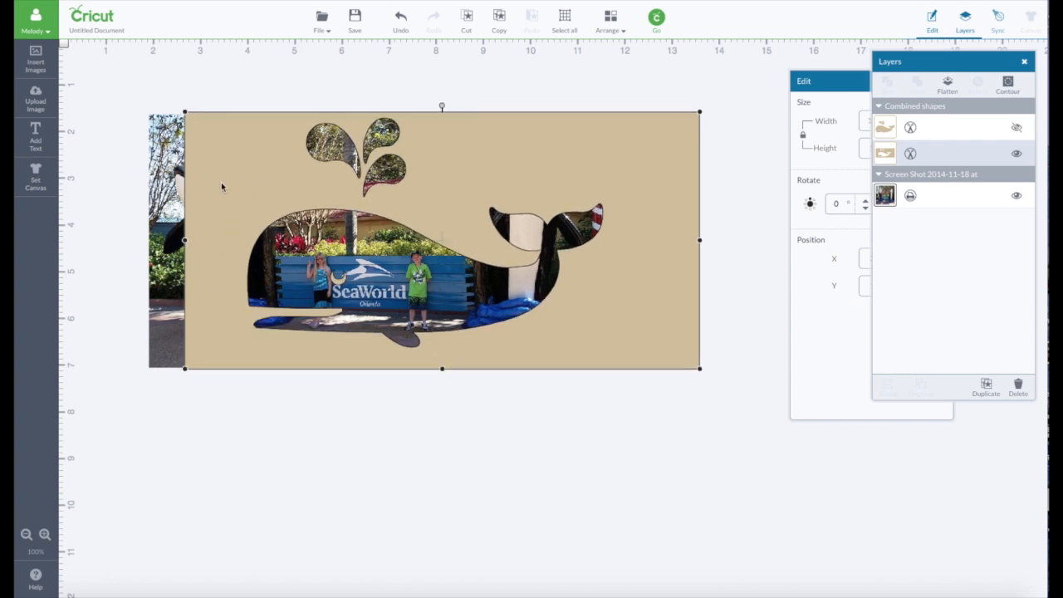
mouse_move(206, 239)
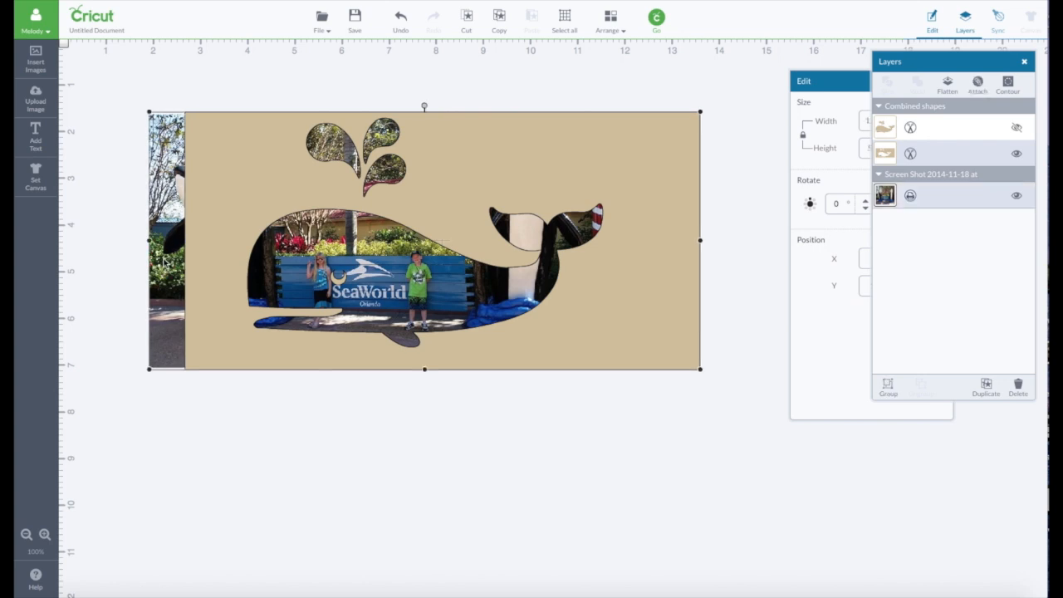
mouse_move(947, 156)
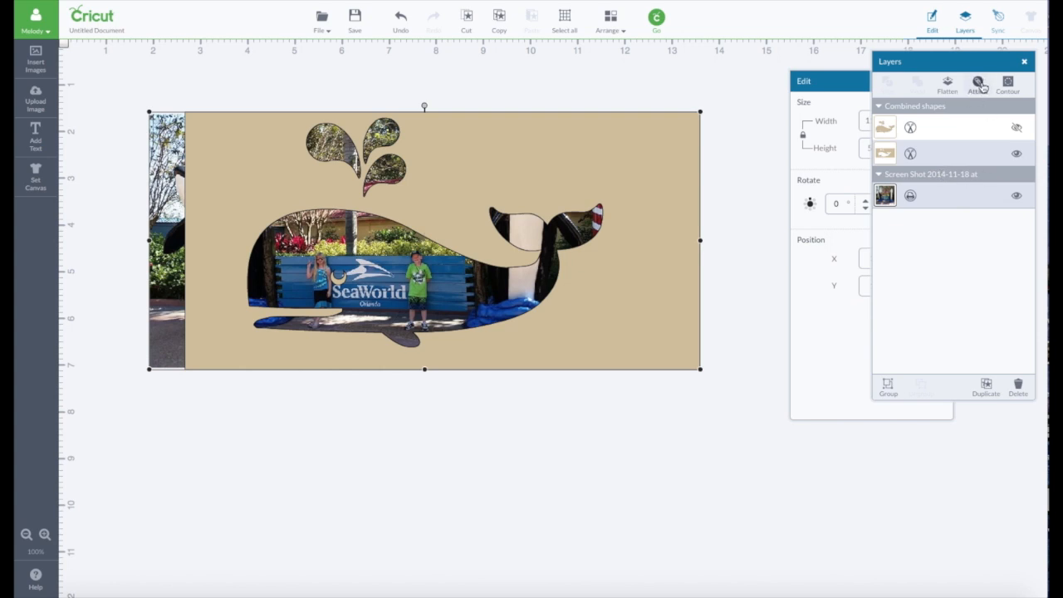
Attach the SeaWorld photo to the whale-cutout note card
left_click(980, 79)
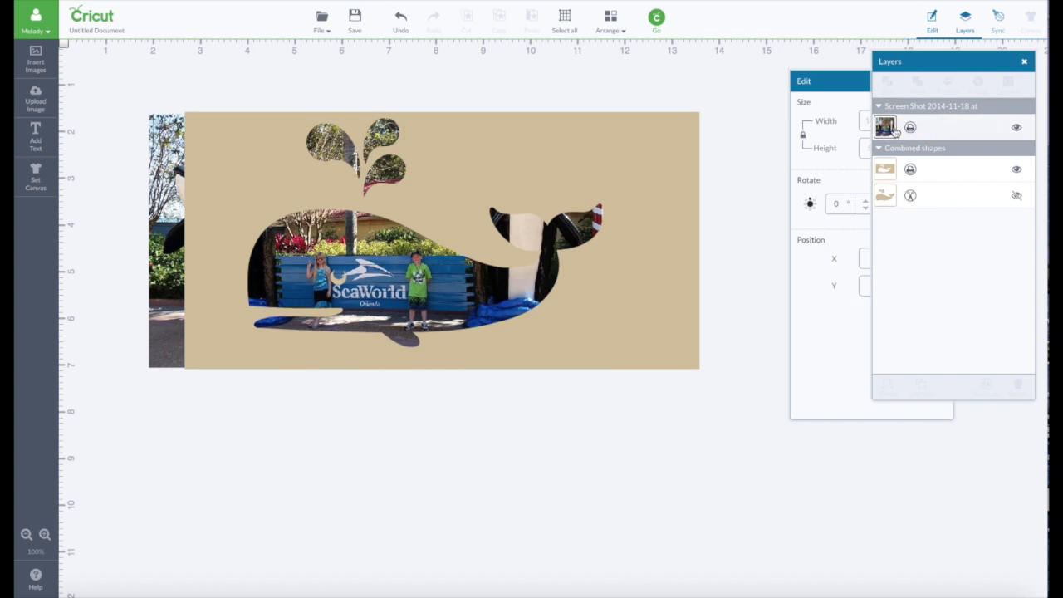
mouse_move(912, 129)
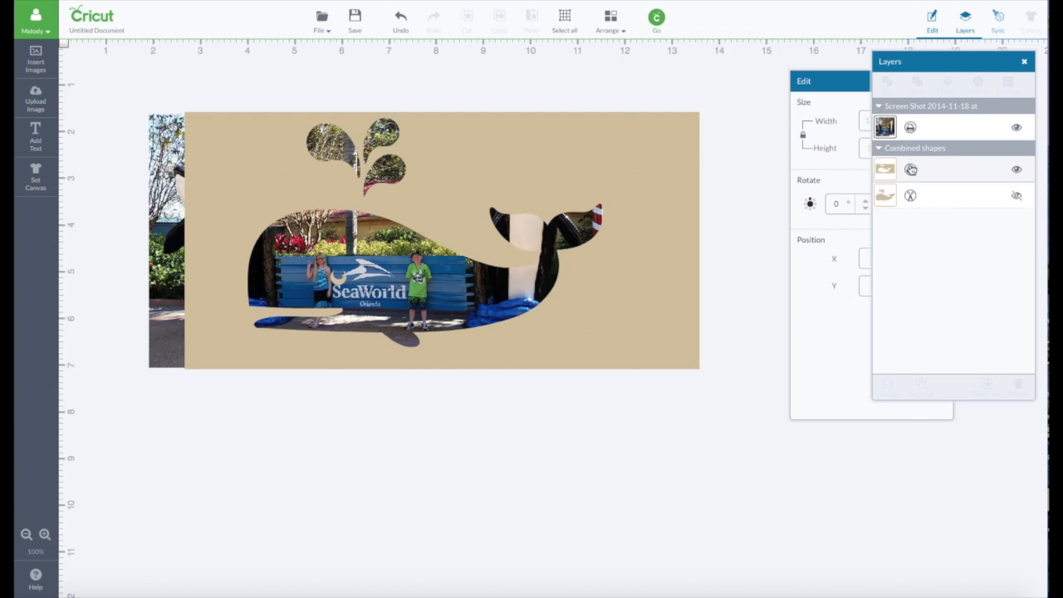
Set the note card's line type to Cut in the Layers panel
left_click(911, 170)
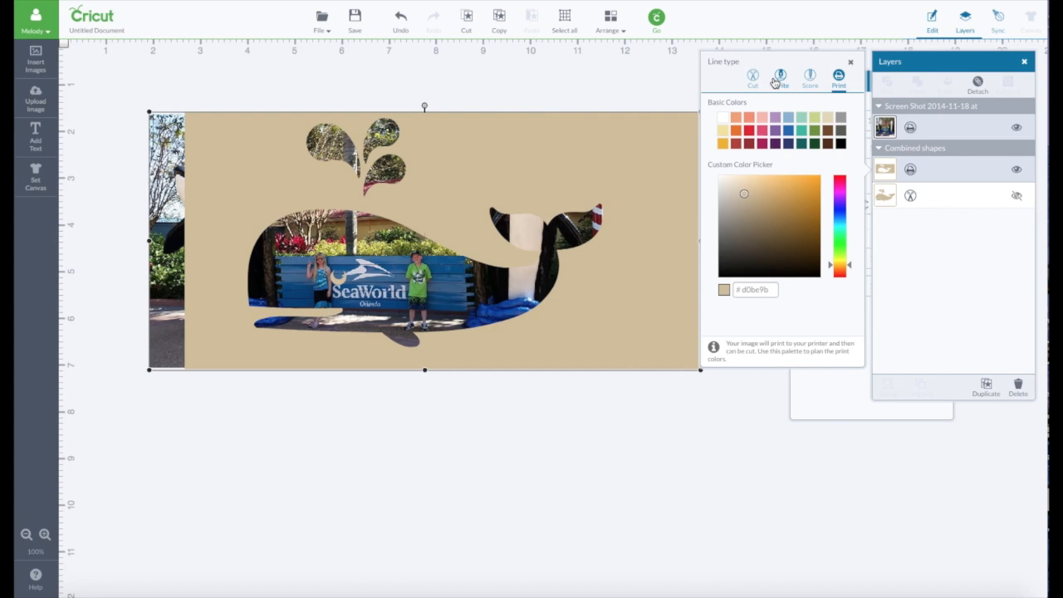
left_click(752, 77)
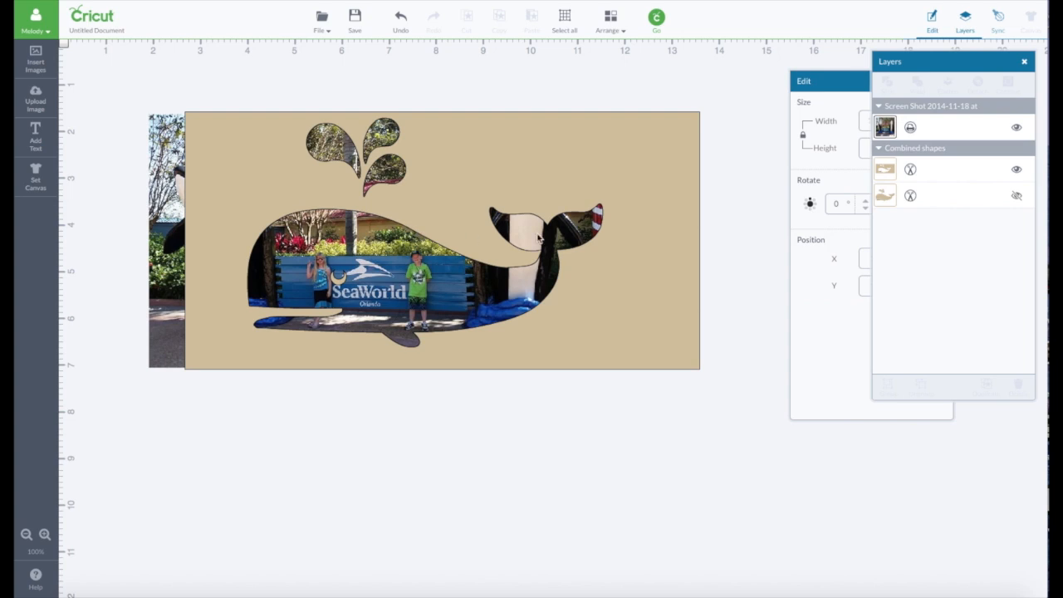
mouse_move(532, 231)
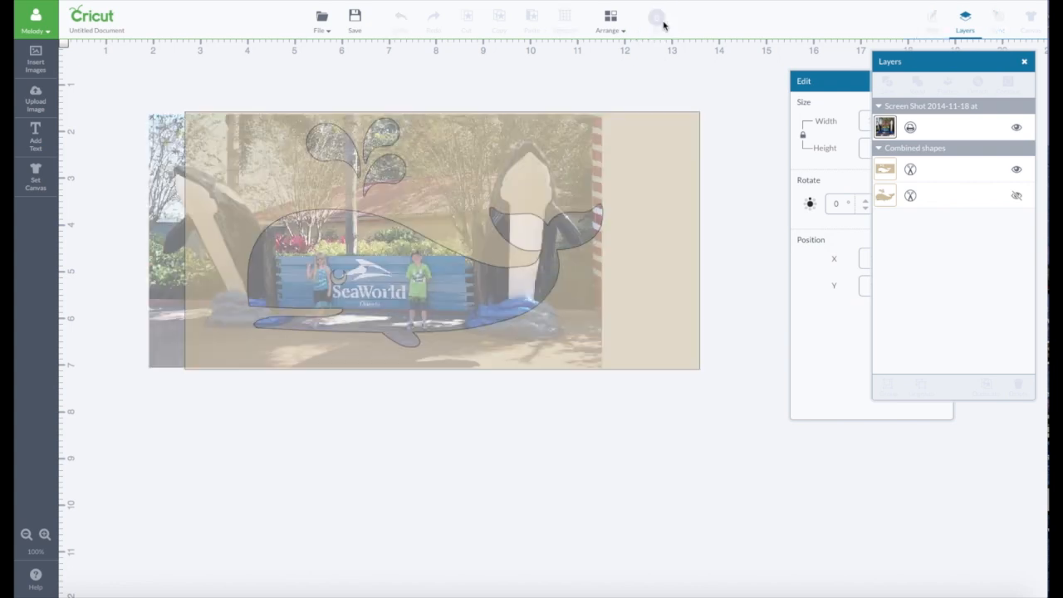
After the size warning, drag the attached whale card's corner inward to fit 8.5 x 11
left_click(655, 16)
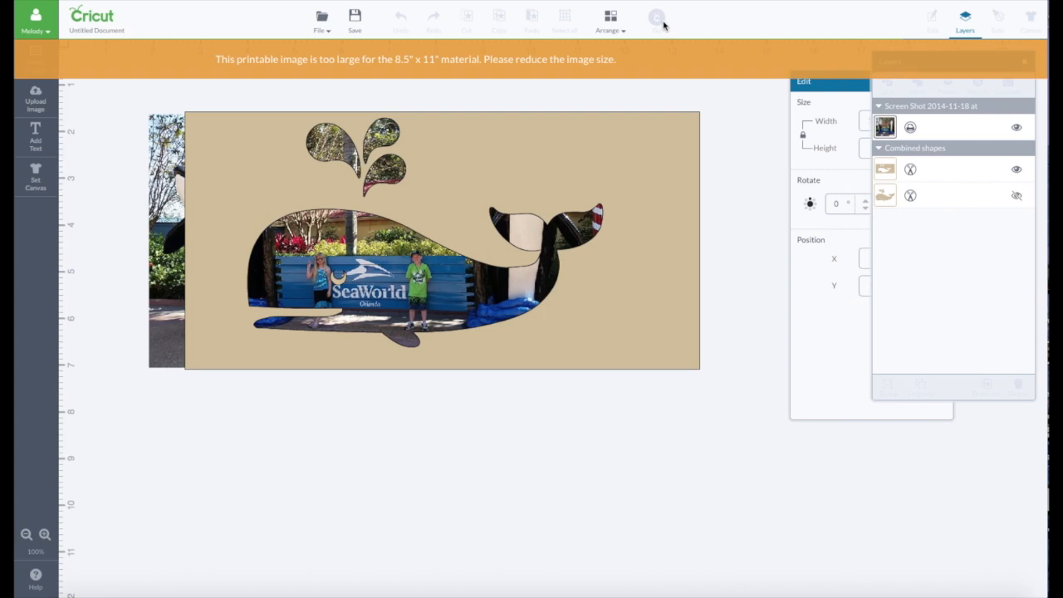
mouse_move(708, 102)
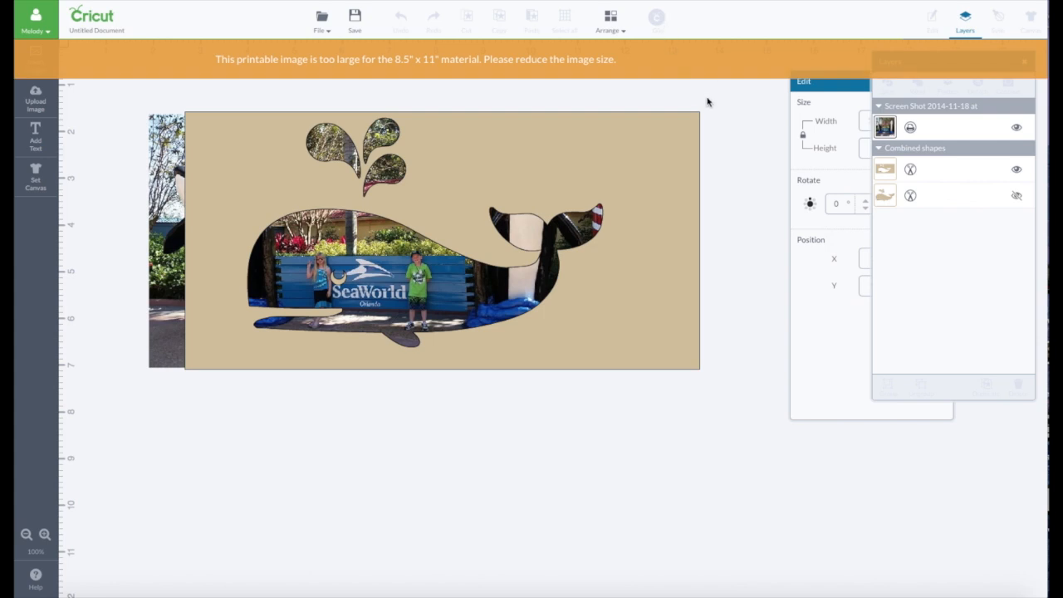
left_click(416, 249)
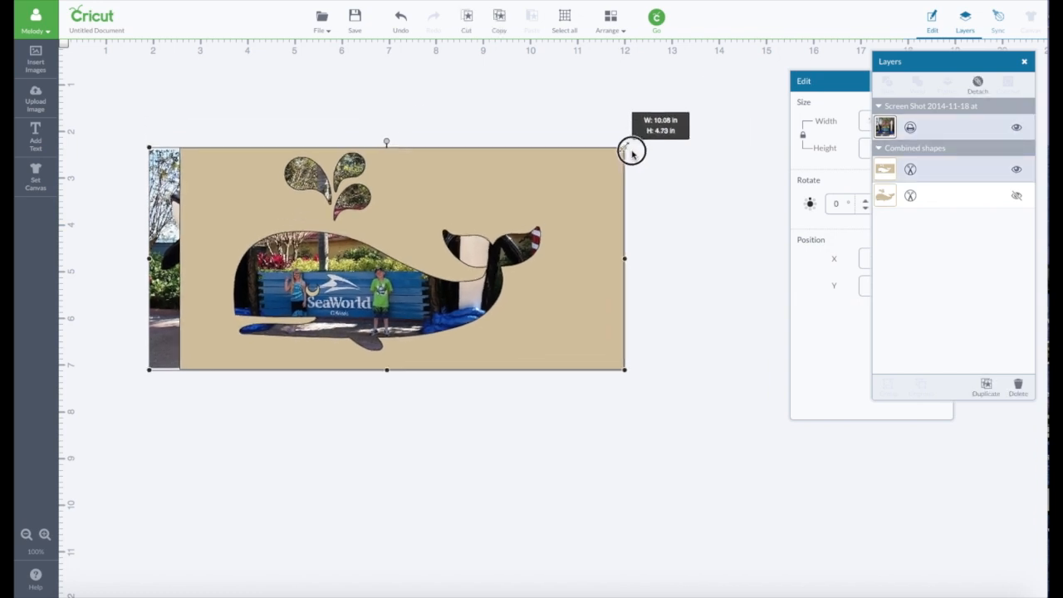
left_click_drag(631, 152, 501, 206)
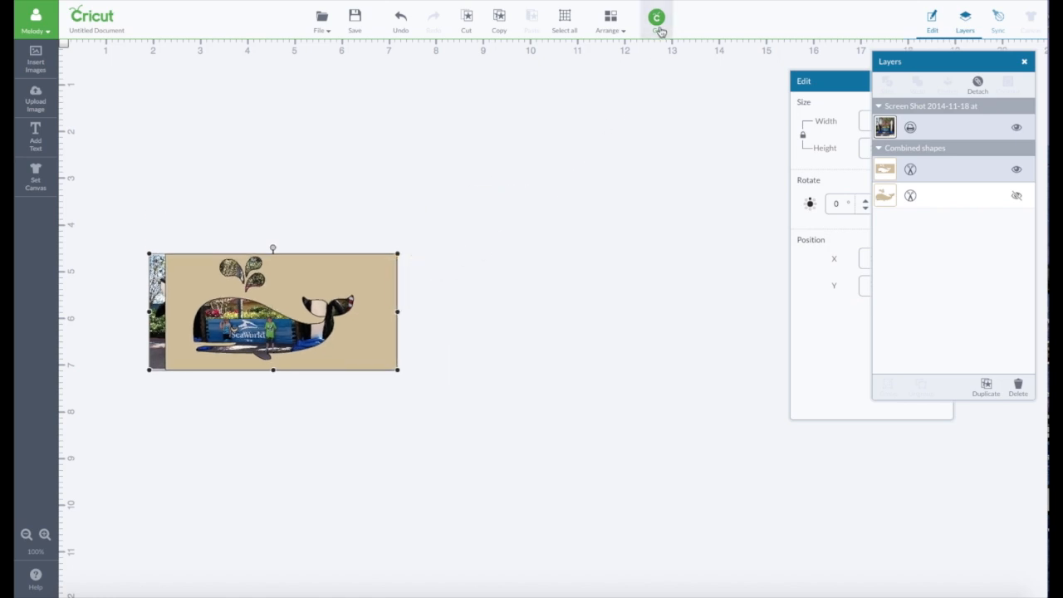
Review the shrunken whale card on the 8.5 x 11 mat preview, then close it
left_click(659, 18)
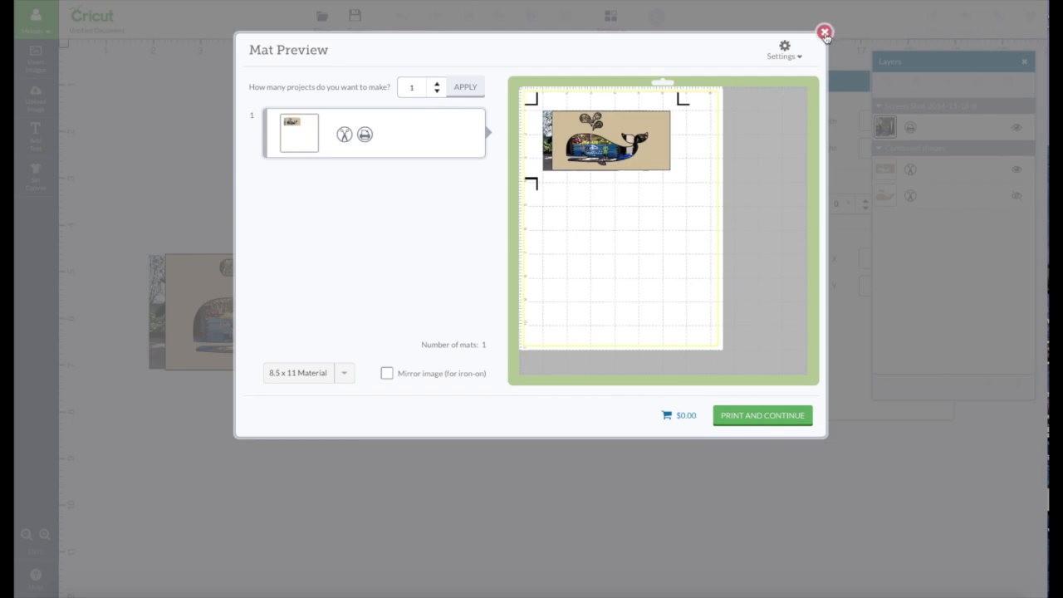
left_click(824, 31)
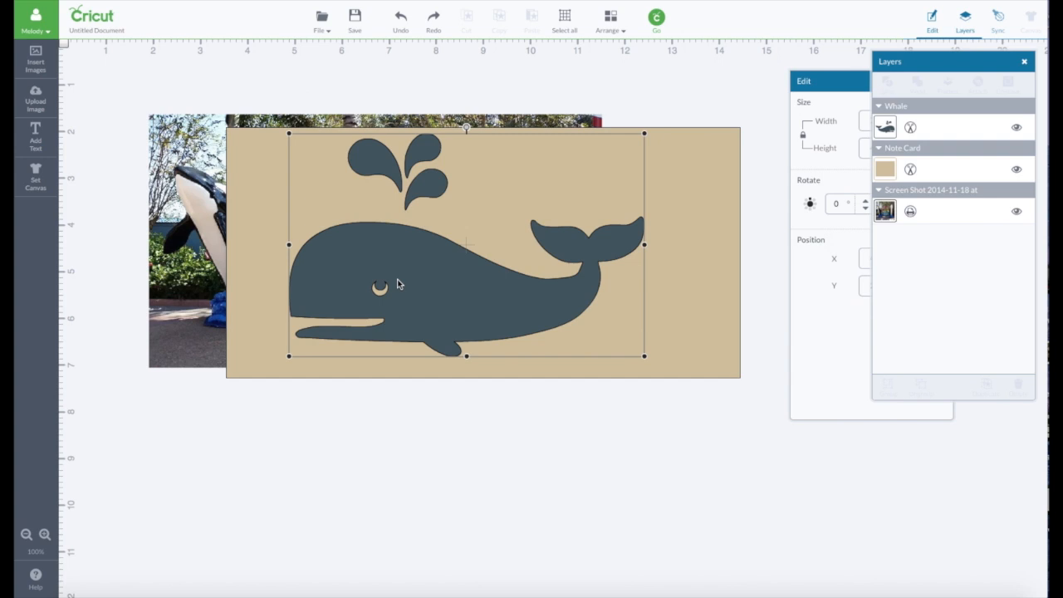
mouse_move(384, 272)
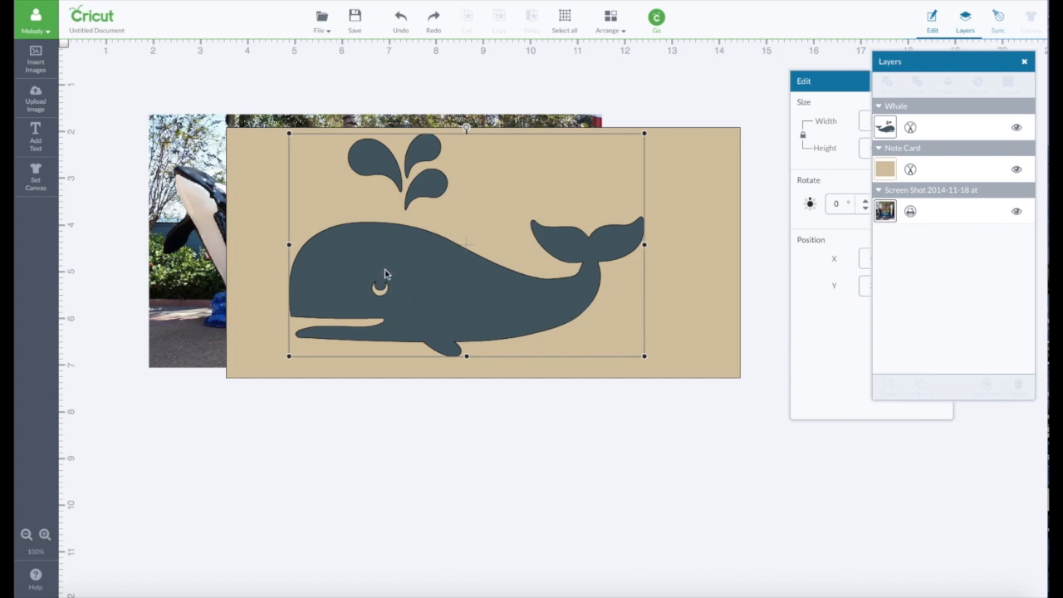
mouse_move(448, 286)
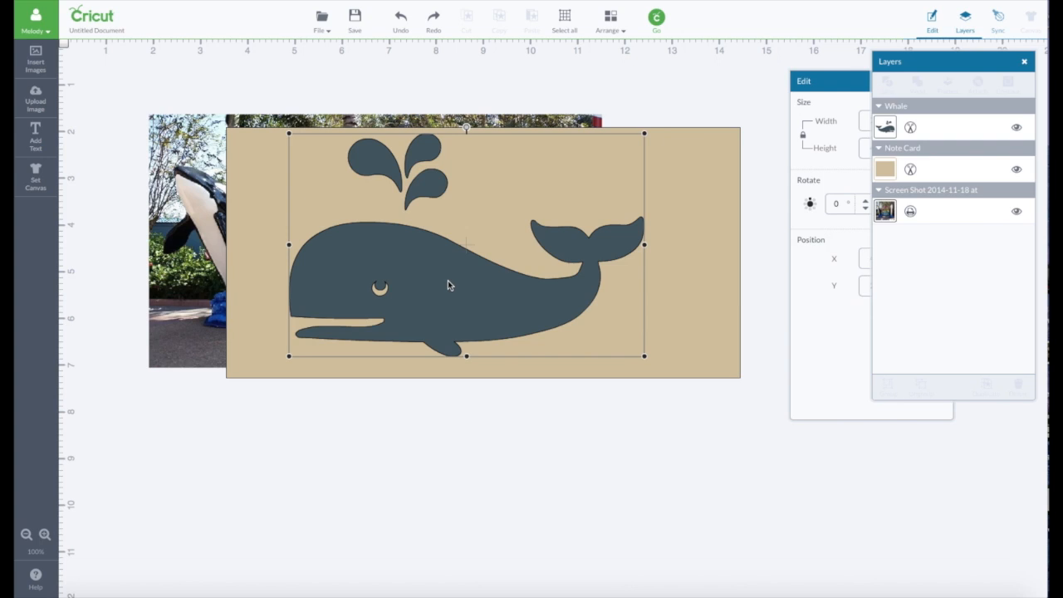
mouse_move(391, 256)
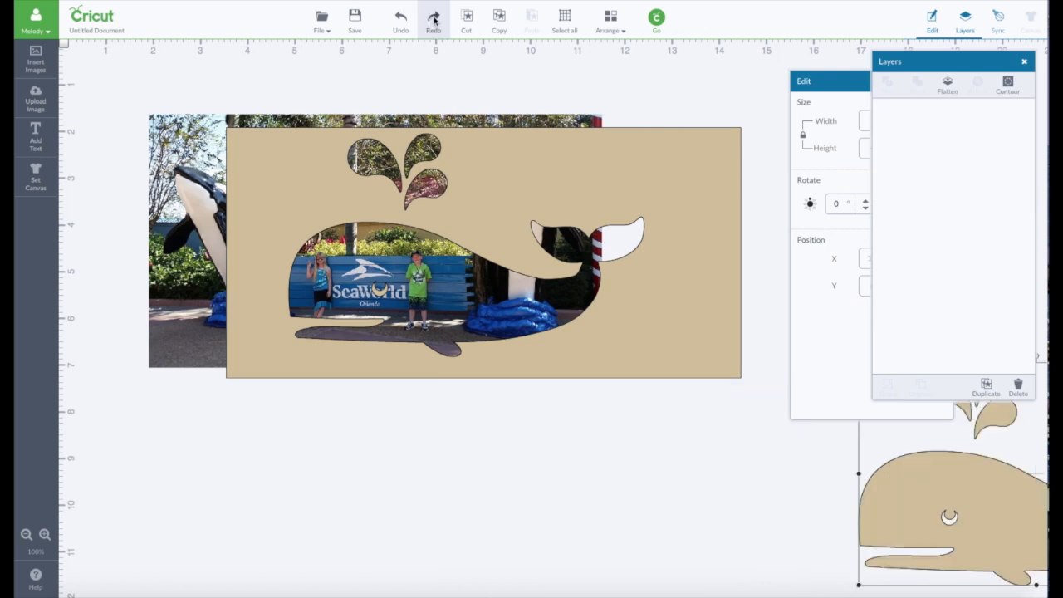
Redo the hide, position, attach and resize so the shrunken whale card returns
left_click(435, 20)
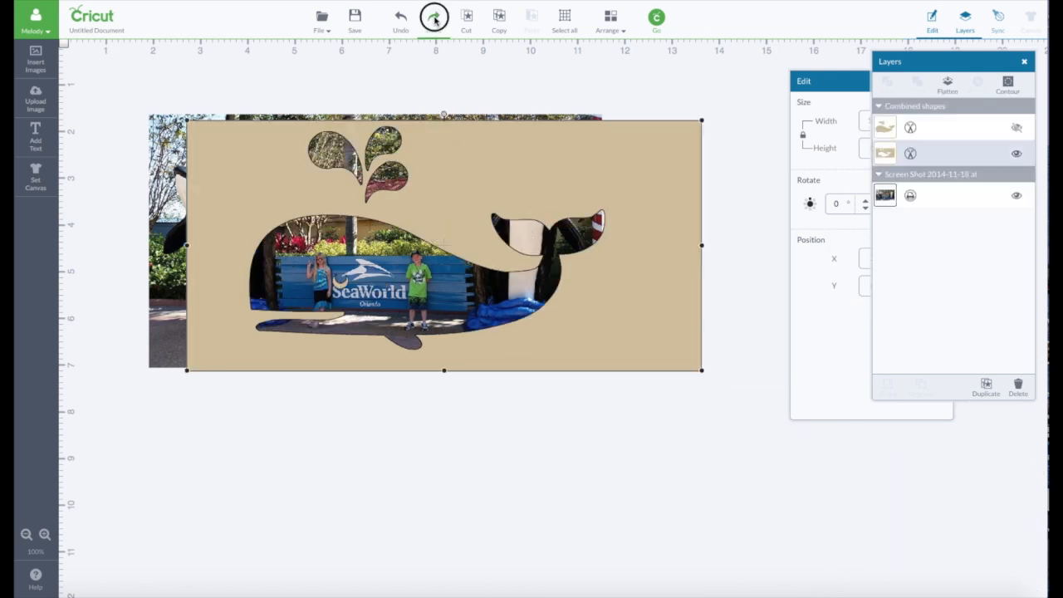
left_click(432, 20)
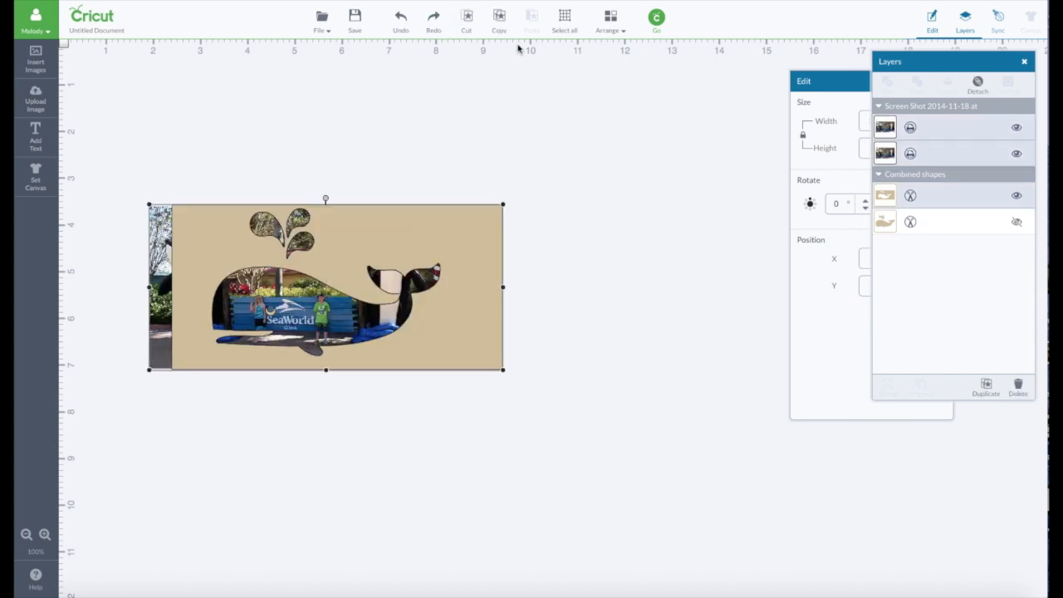
mouse_move(507, 50)
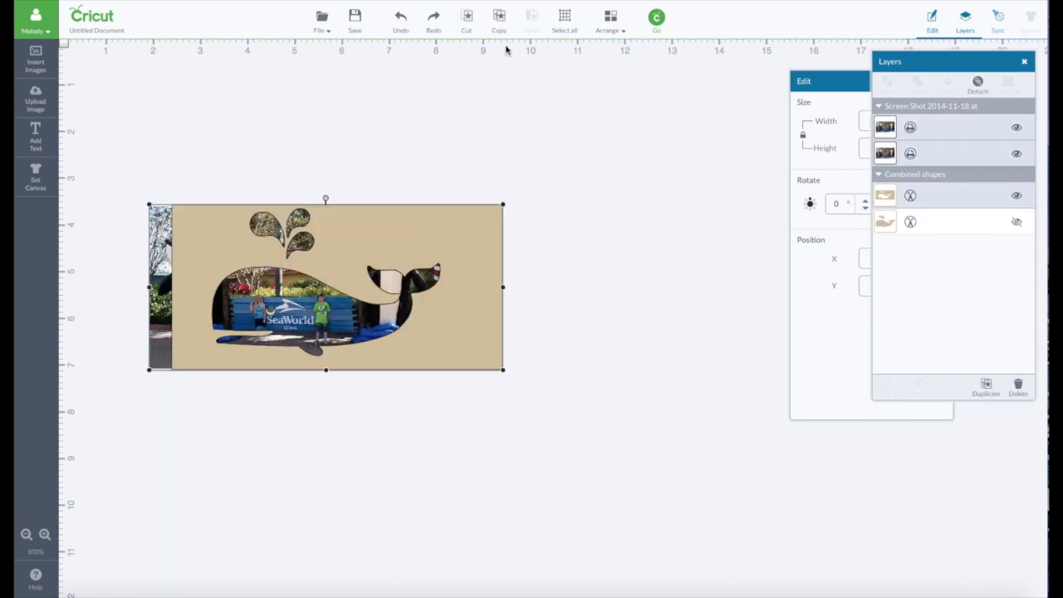